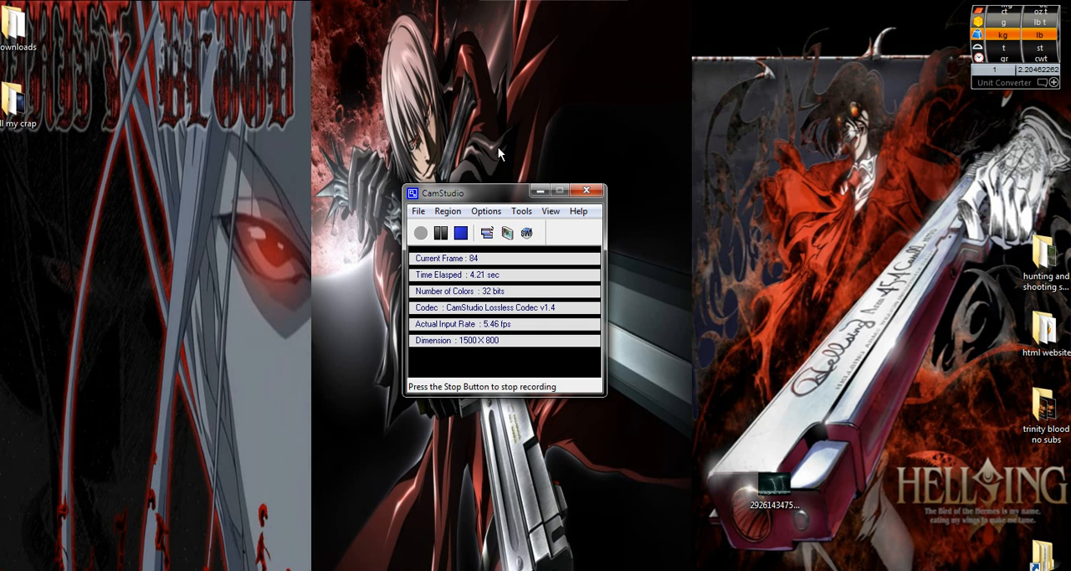
Drag the CamStudio recorder window leftward out of the way.
{"action": "left_click_drag", "start_coordinate": [457, 193], "coordinate": [346, 156]}
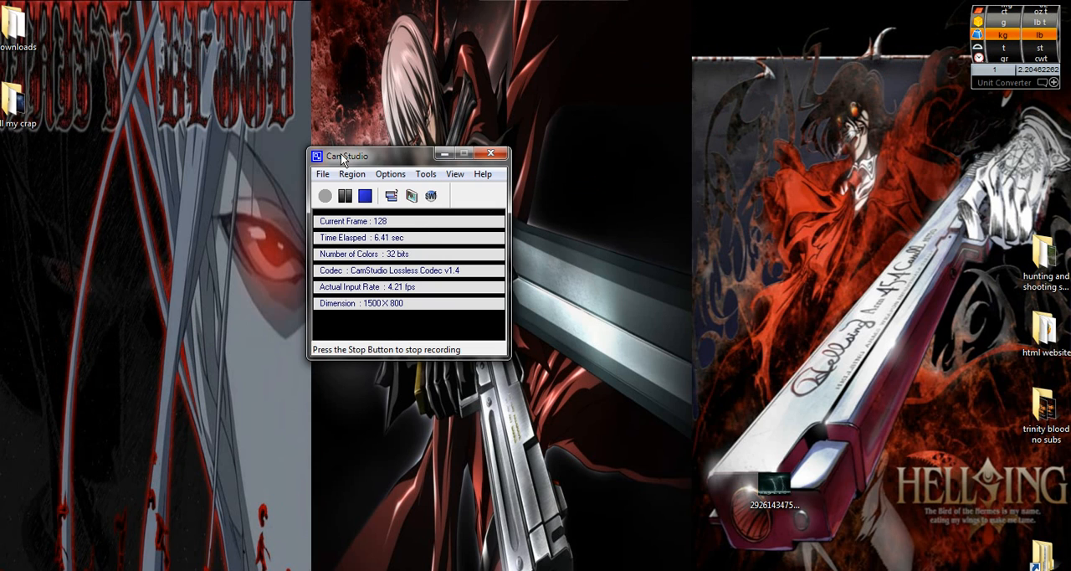
{"action": "left_click", "coordinate": [390, 174]}
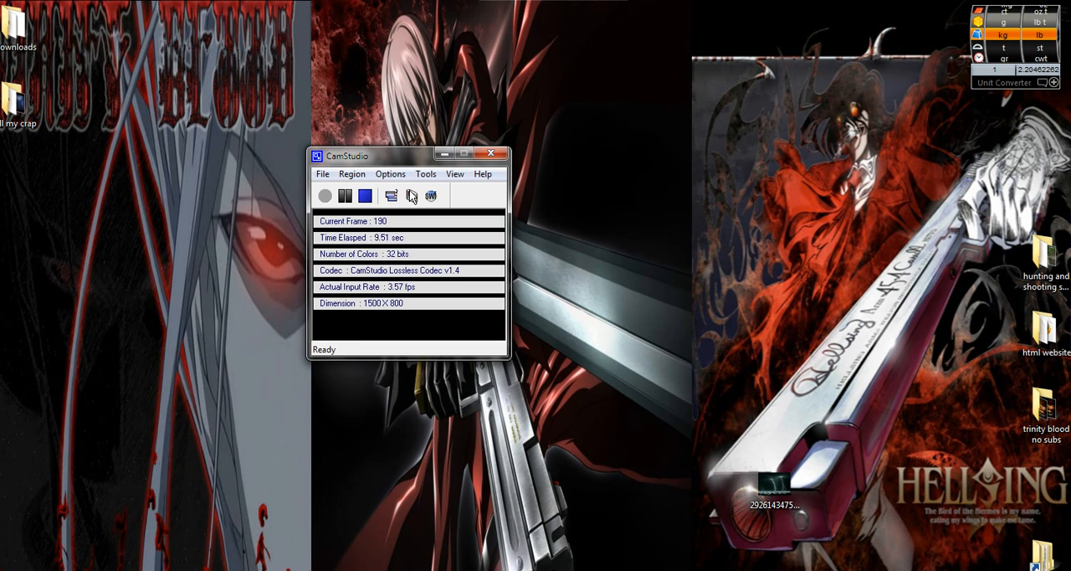
{"action": "mouse_move", "coordinate": [410, 165]}
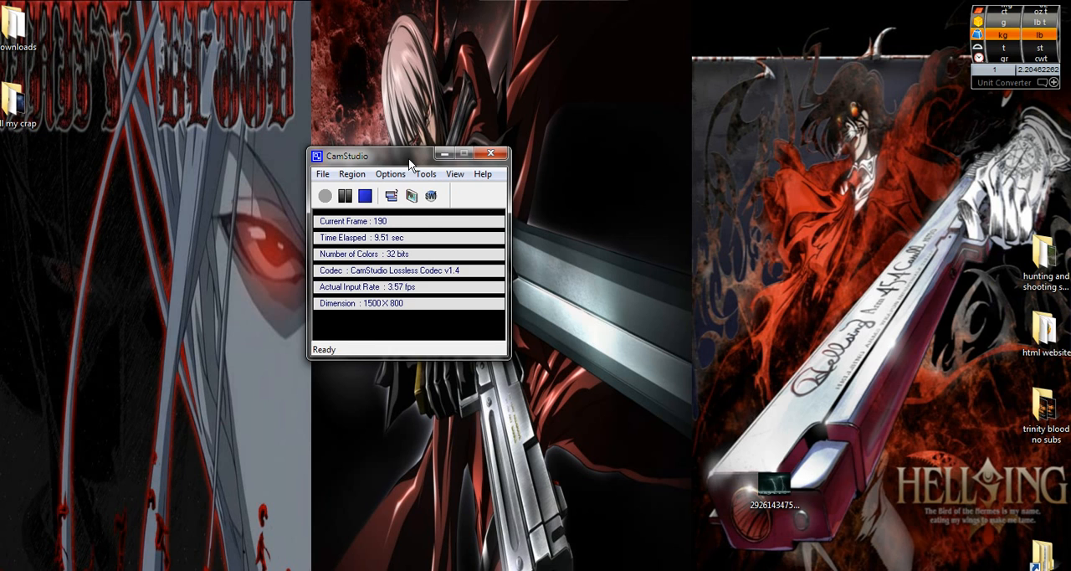
Show the Video Options dialog with the lossless codec at quality 60.
{"action": "left_click", "coordinate": [389, 173]}
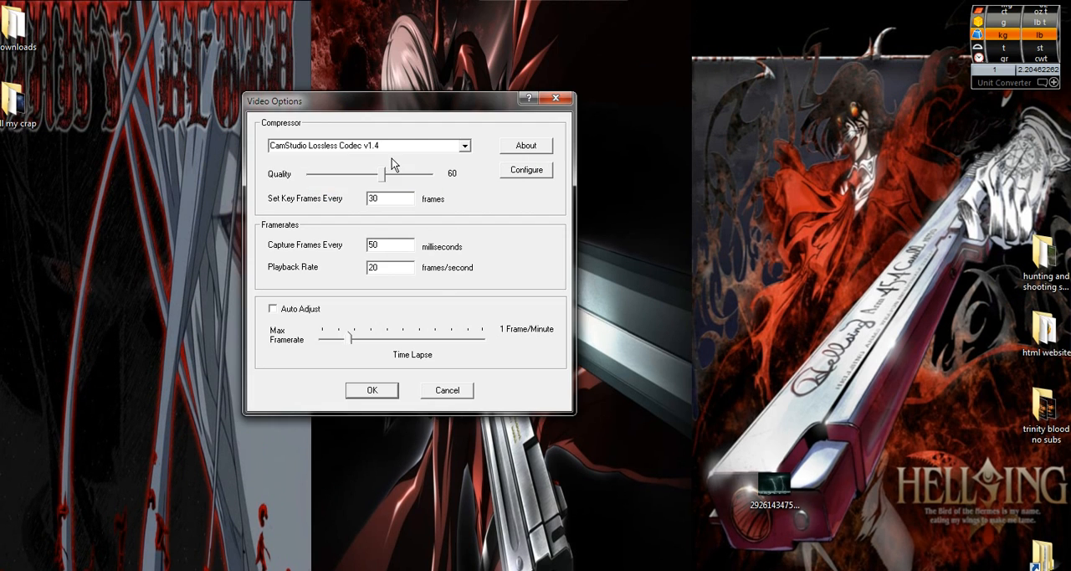
{"action": "left_click", "coordinate": [372, 390]}
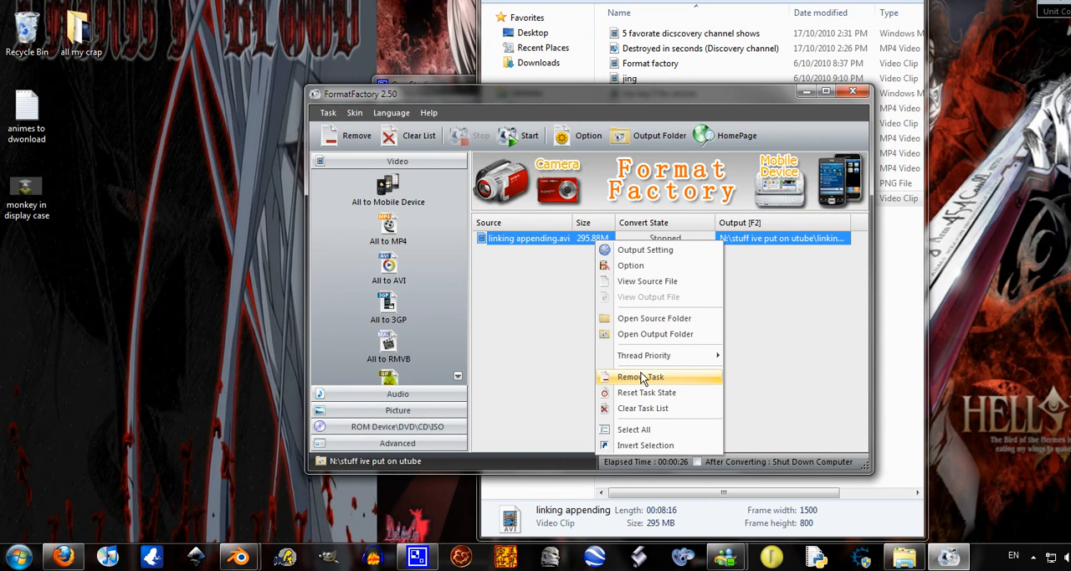
{"action": "mouse_move", "coordinate": [538, 333]}
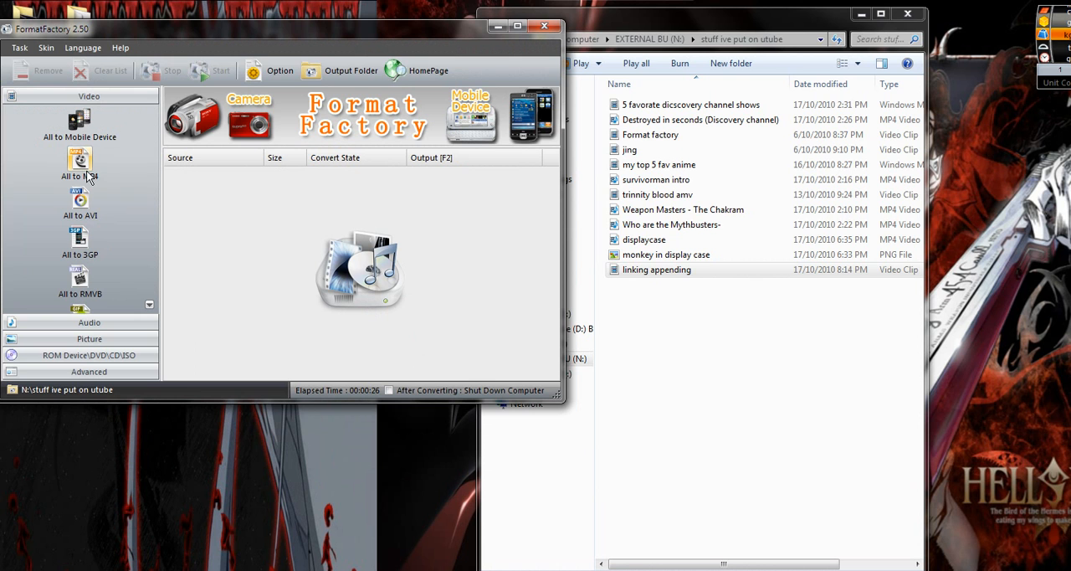
Start an All to MP4 task for linking appending.avi with the 'Medium quality and size' profile.
{"action": "left_click", "coordinate": [79, 165]}
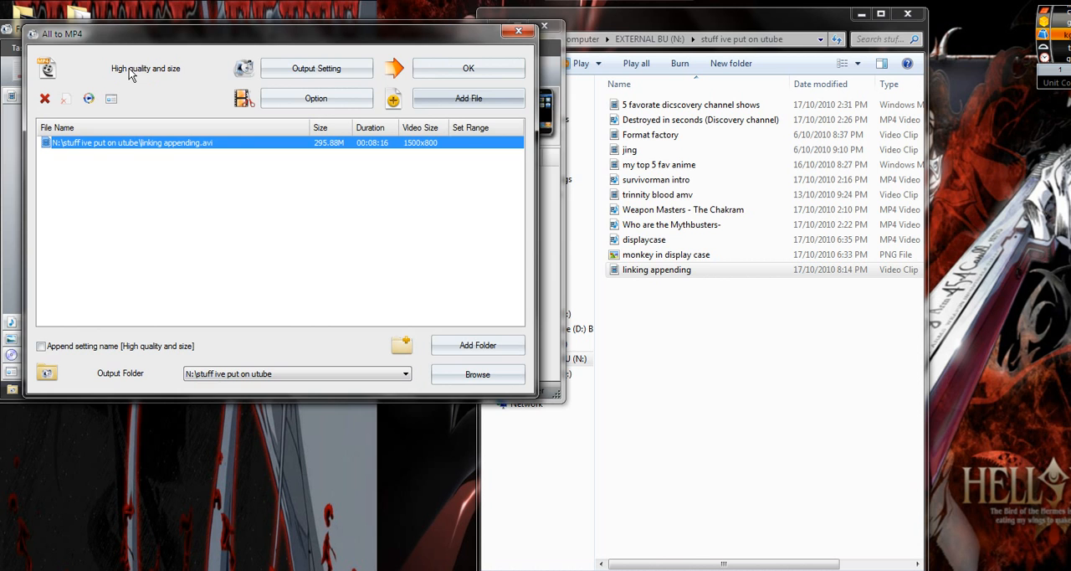
{"action": "left_click", "coordinate": [315, 68]}
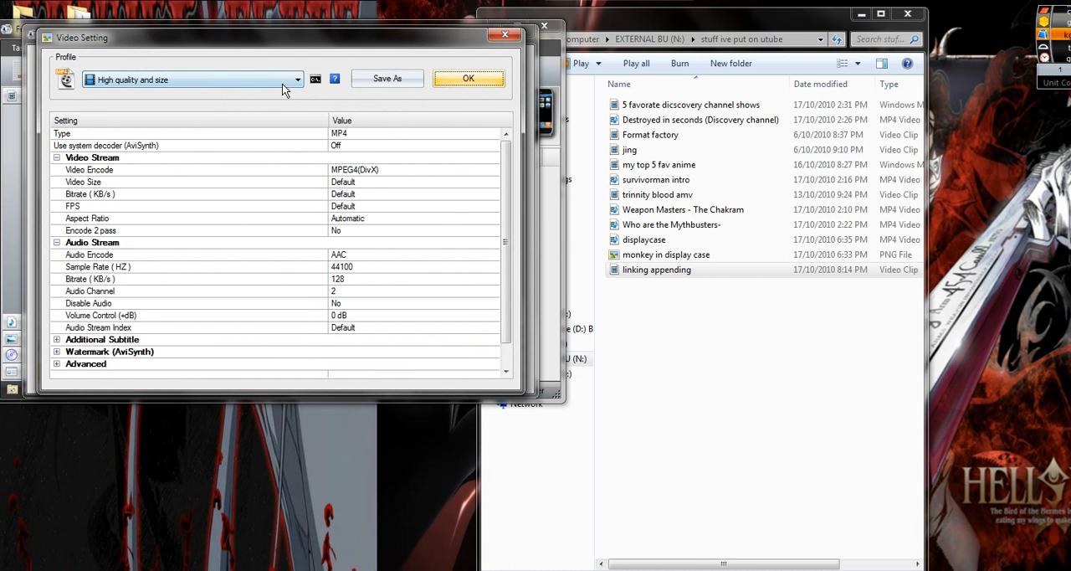
{"action": "left_click", "coordinate": [297, 80]}
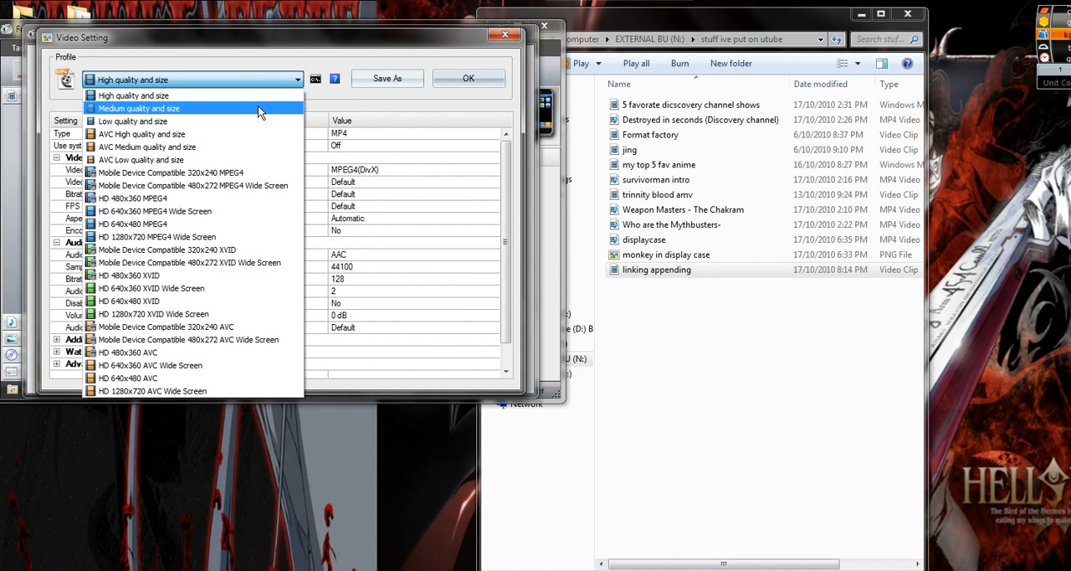
{"action": "mouse_move", "coordinate": [245, 113]}
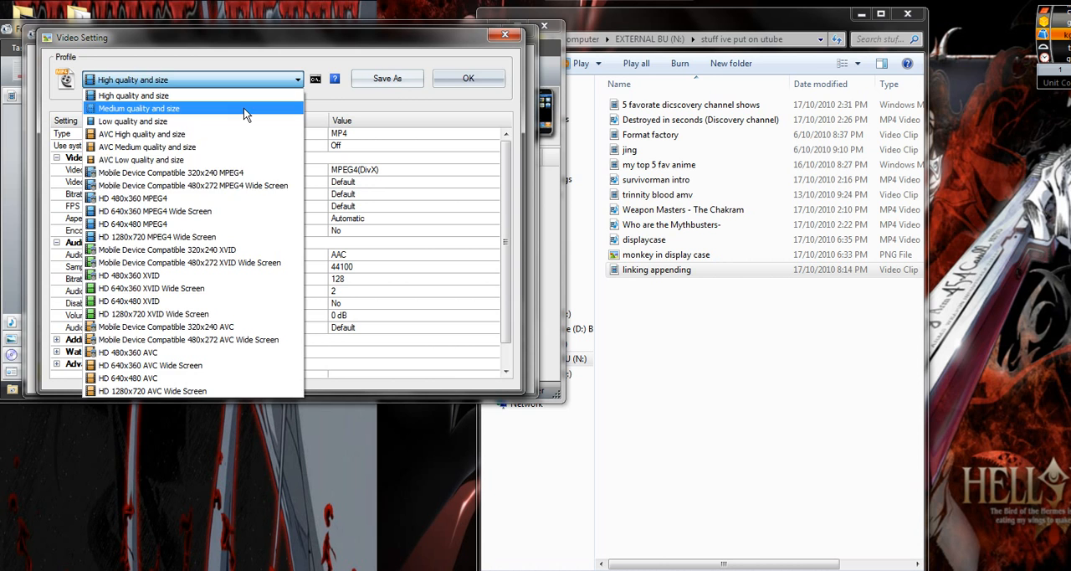
{"action": "left_click", "coordinate": [139, 109]}
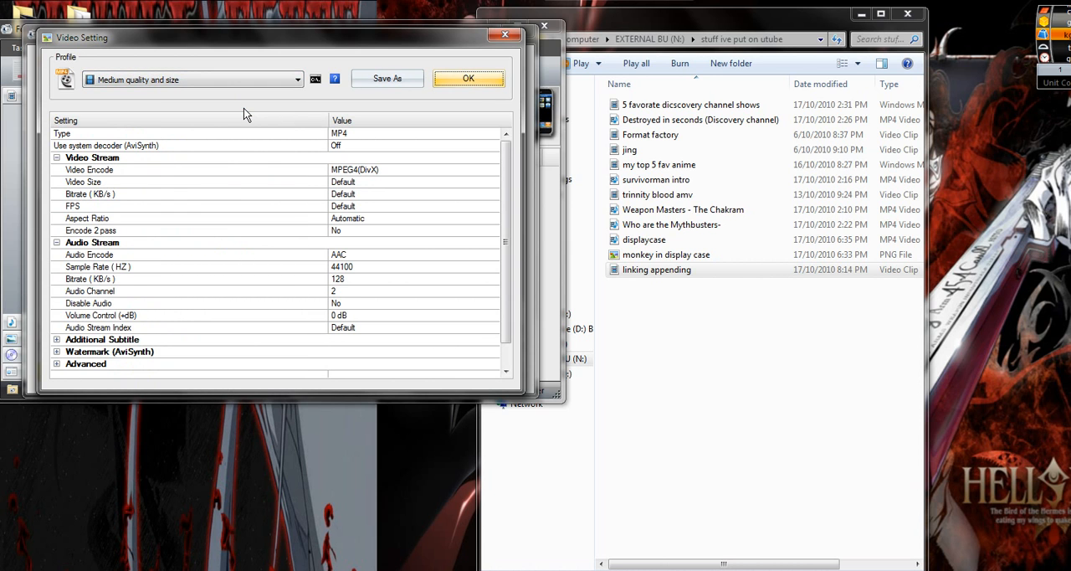
{"action": "mouse_move", "coordinate": [484, 93]}
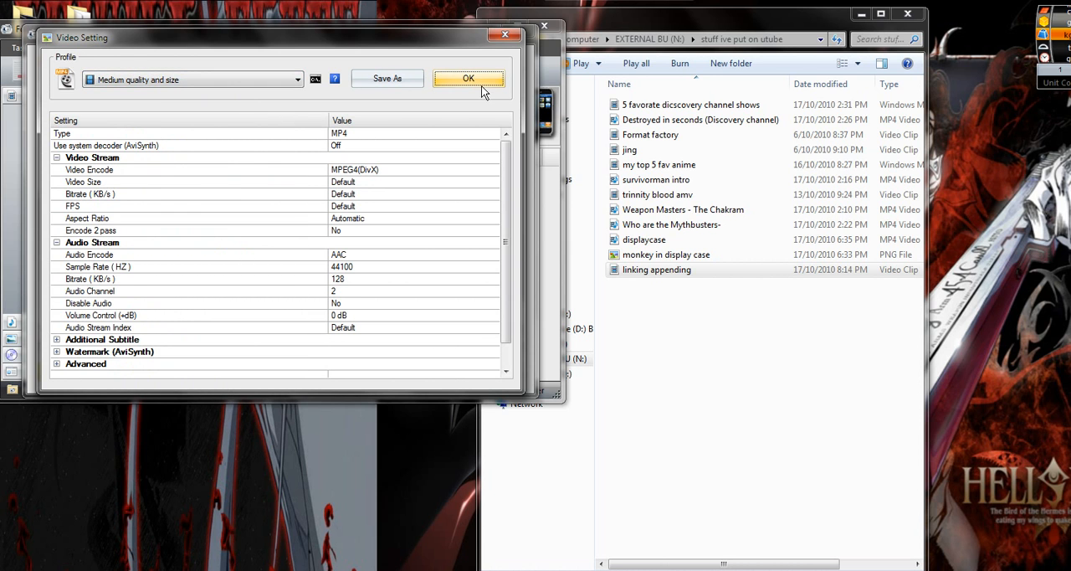
{"action": "left_click", "coordinate": [469, 78]}
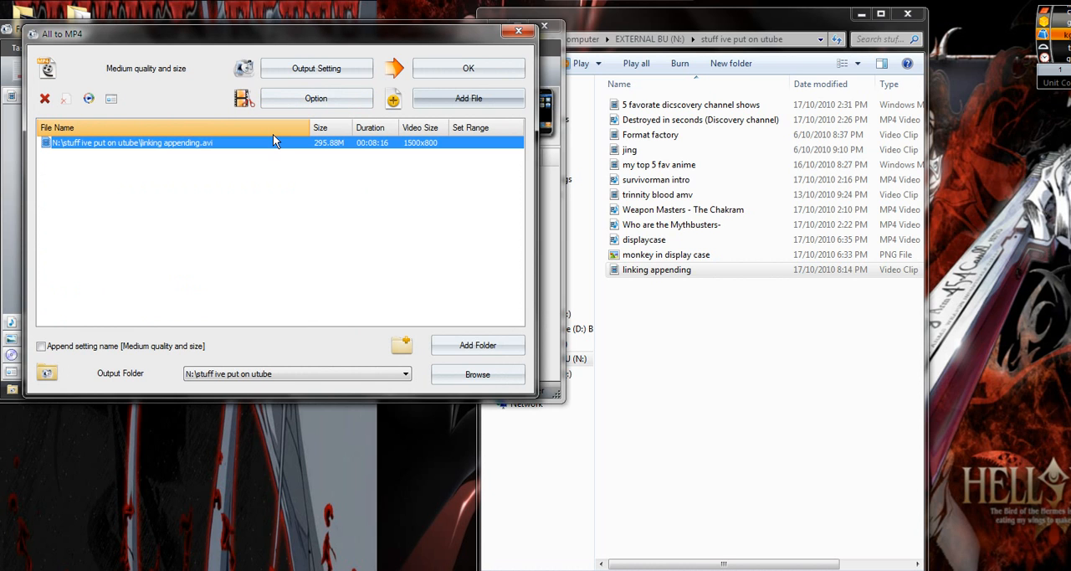
{"action": "mouse_move", "coordinate": [506, 292]}
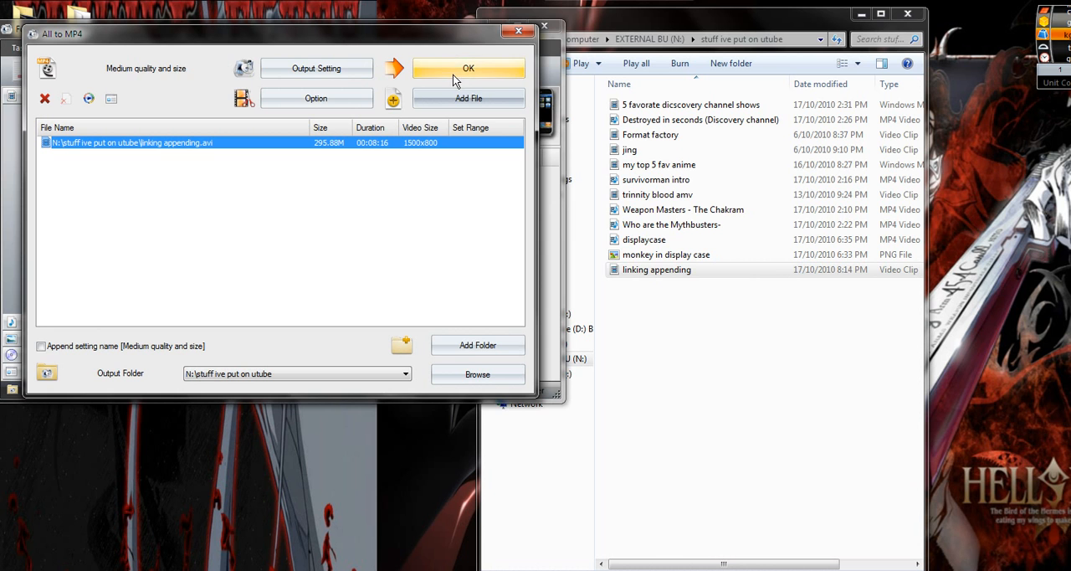
Recheck the output settings twice, keeping Medium quality and size confirmed.
{"action": "left_click", "coordinate": [317, 68]}
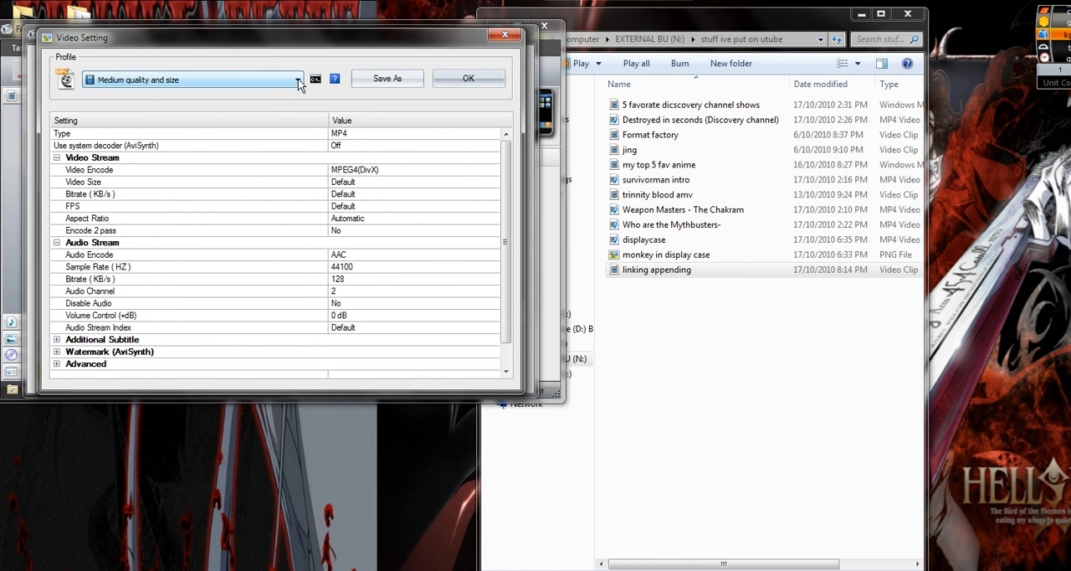
{"action": "left_click", "coordinate": [469, 78]}
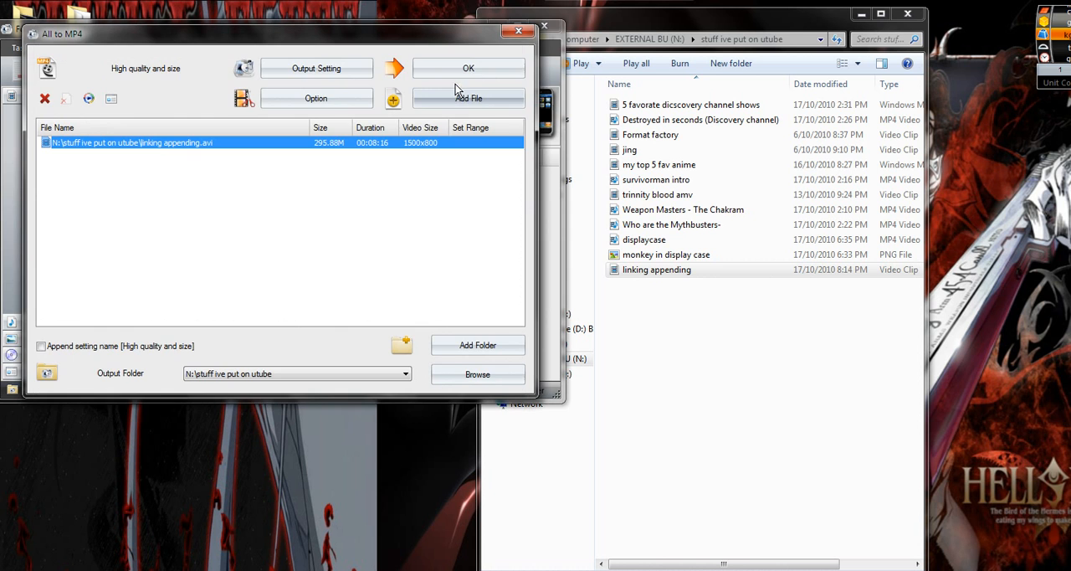
{"action": "left_click", "coordinate": [315, 67]}
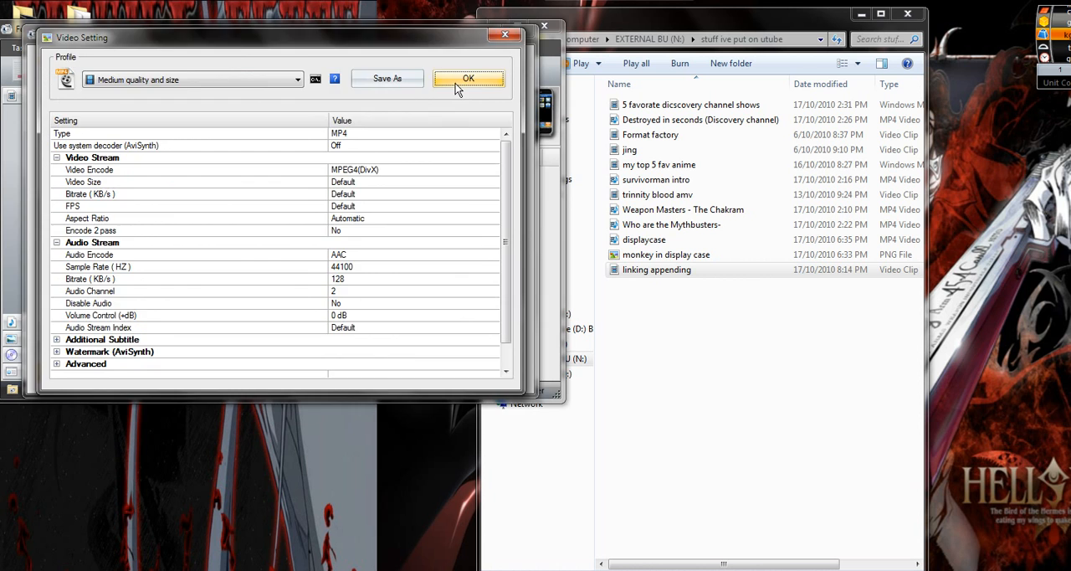
{"action": "left_click", "coordinate": [468, 78]}
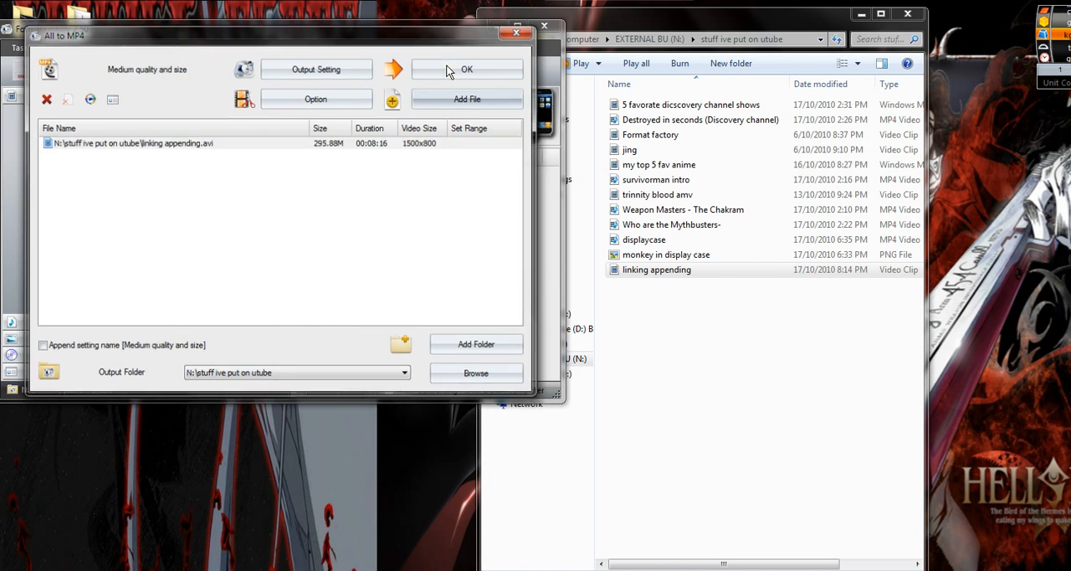
Add the task, start the MP4 conversion, and pause the CamStudio recording meanwhile.
{"action": "left_click", "coordinate": [467, 69]}
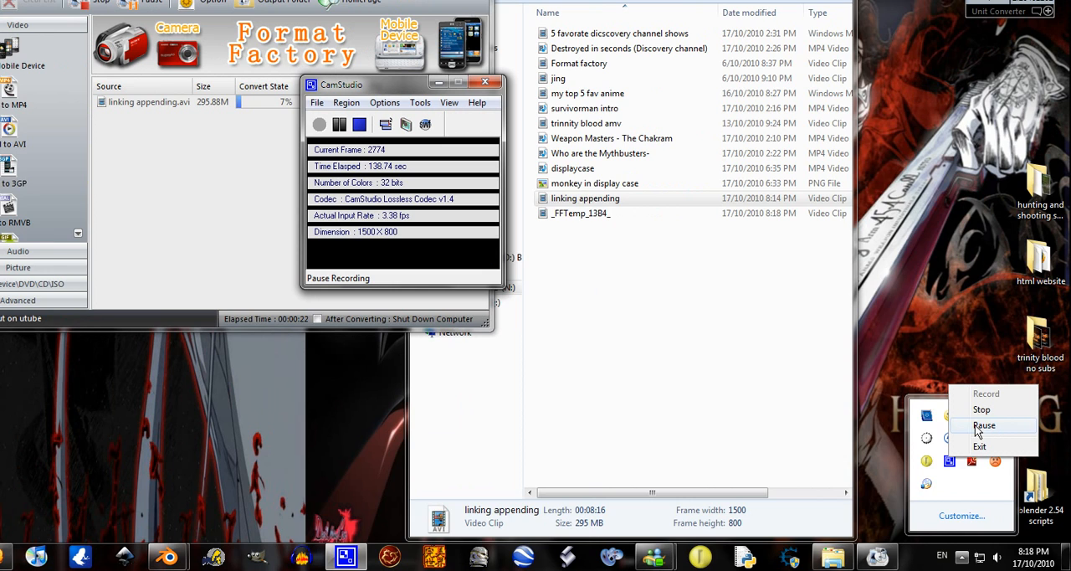
{"action": "left_click", "coordinate": [984, 425]}
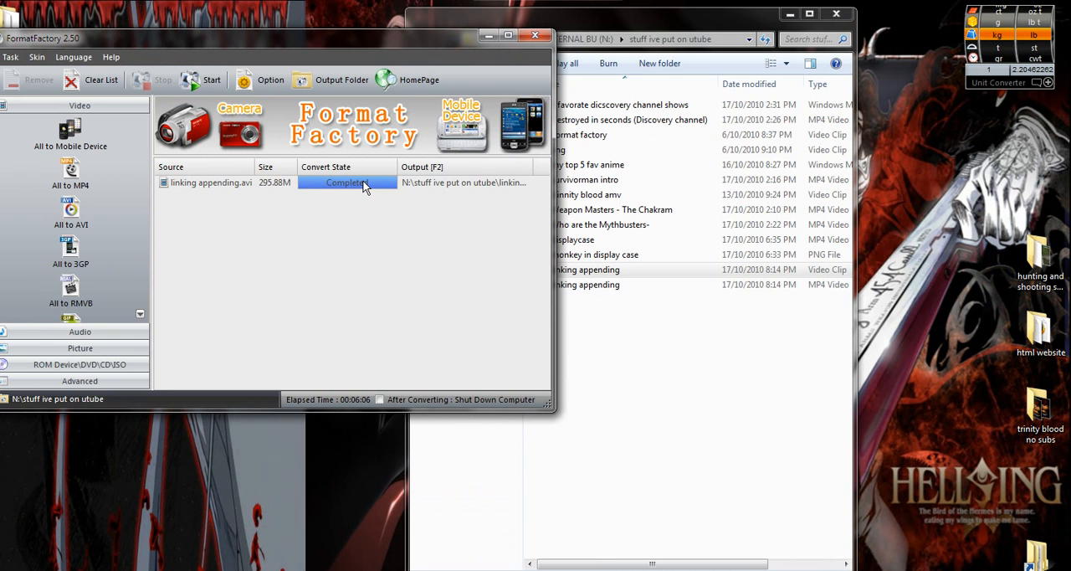
{"action": "mouse_move", "coordinate": [353, 408]}
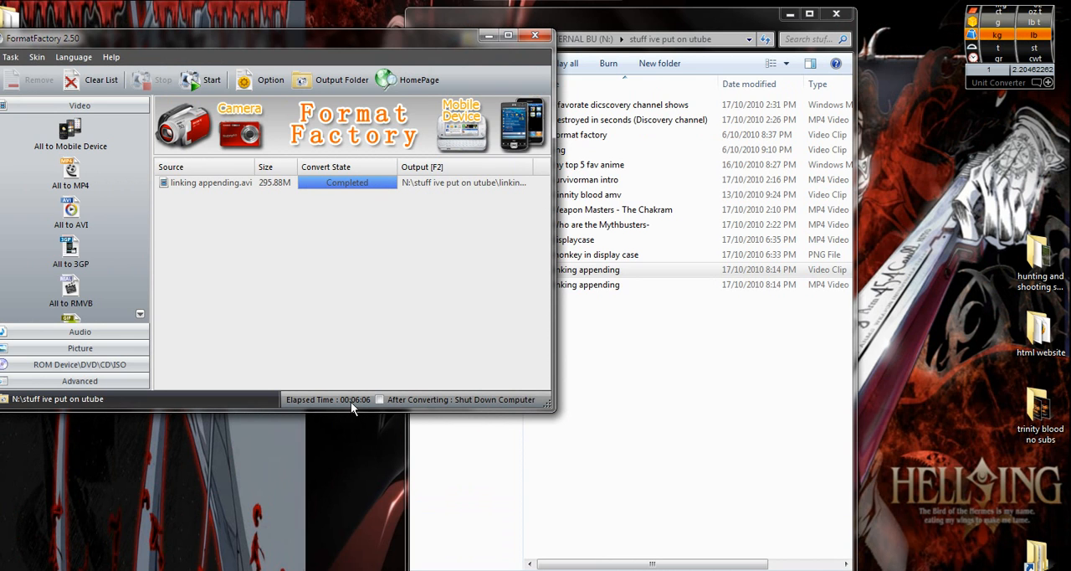
{"action": "mouse_move", "coordinate": [365, 392]}
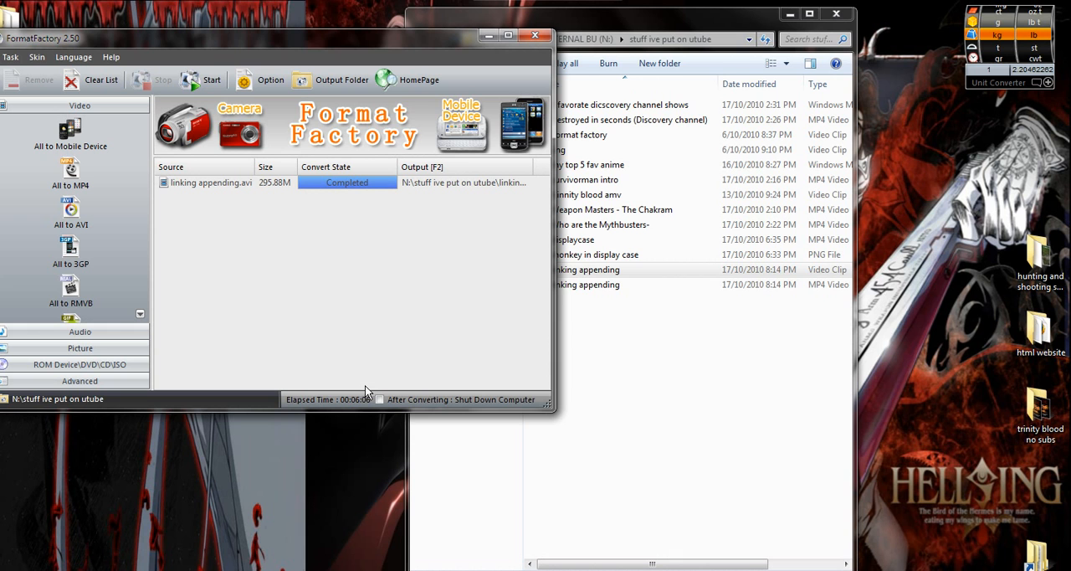
{"action": "mouse_move", "coordinate": [534, 38]}
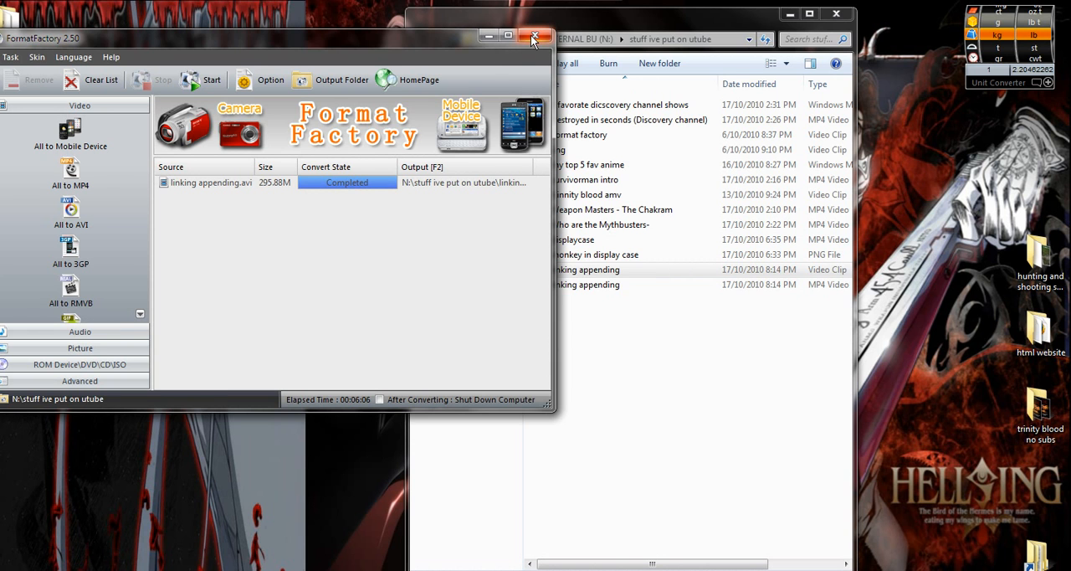
Close Format Factory once the conversion shows Completed.
{"action": "left_click", "coordinate": [536, 39]}
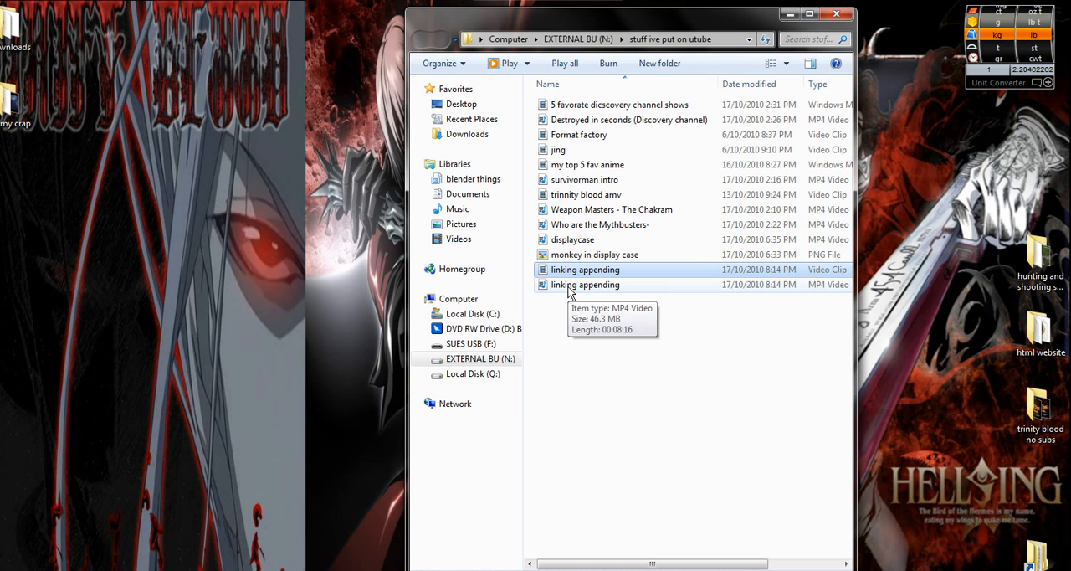
Check the AVI at 295 MB and the MP4 at 46.3 MB in the details pane, then close Blender.
{"action": "left_click", "coordinate": [585, 285]}
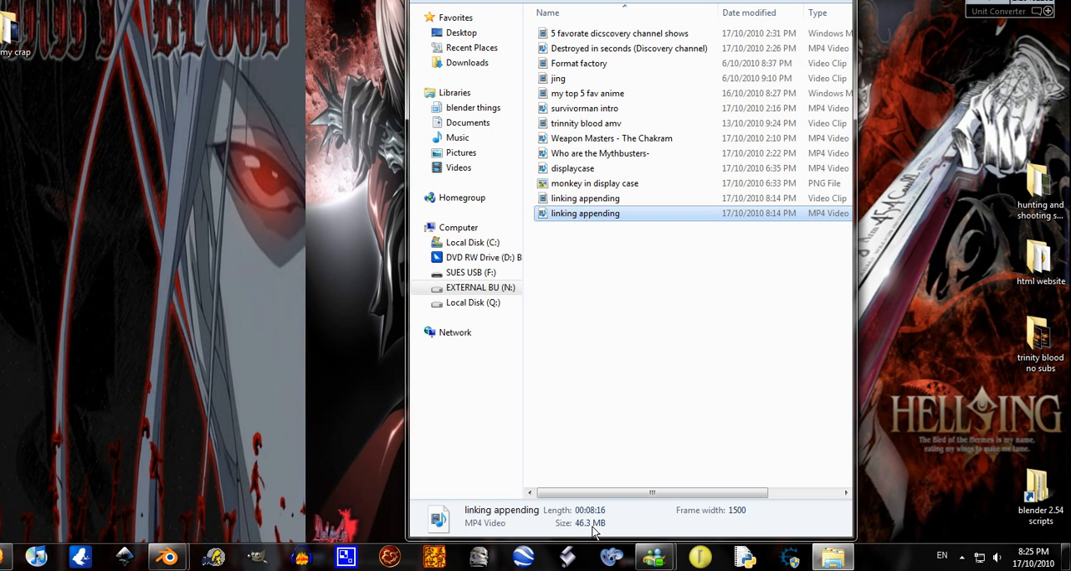
{"action": "left_click", "coordinate": [585, 197]}
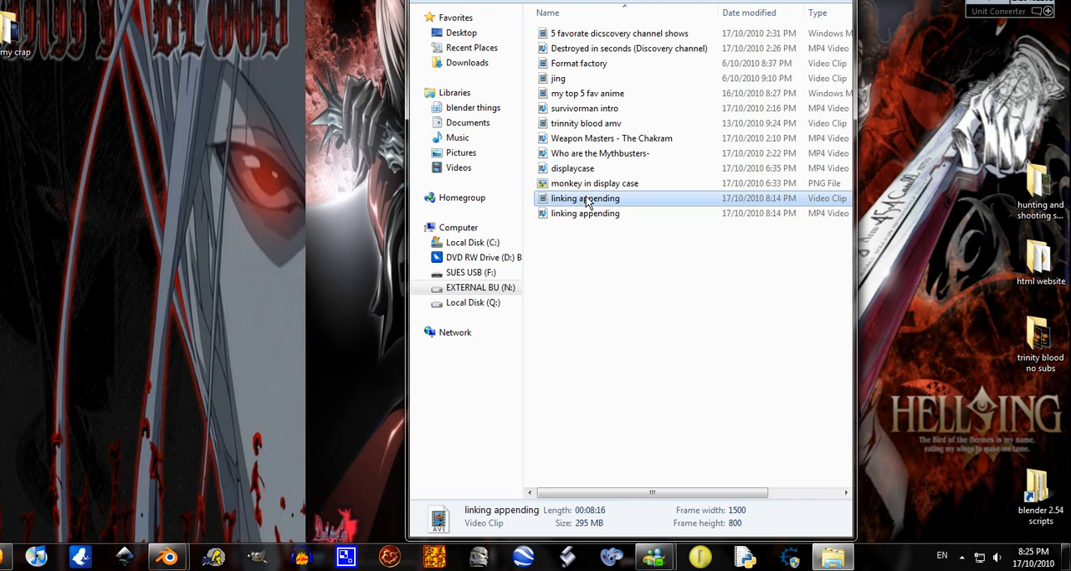
{"action": "mouse_move", "coordinate": [586, 201]}
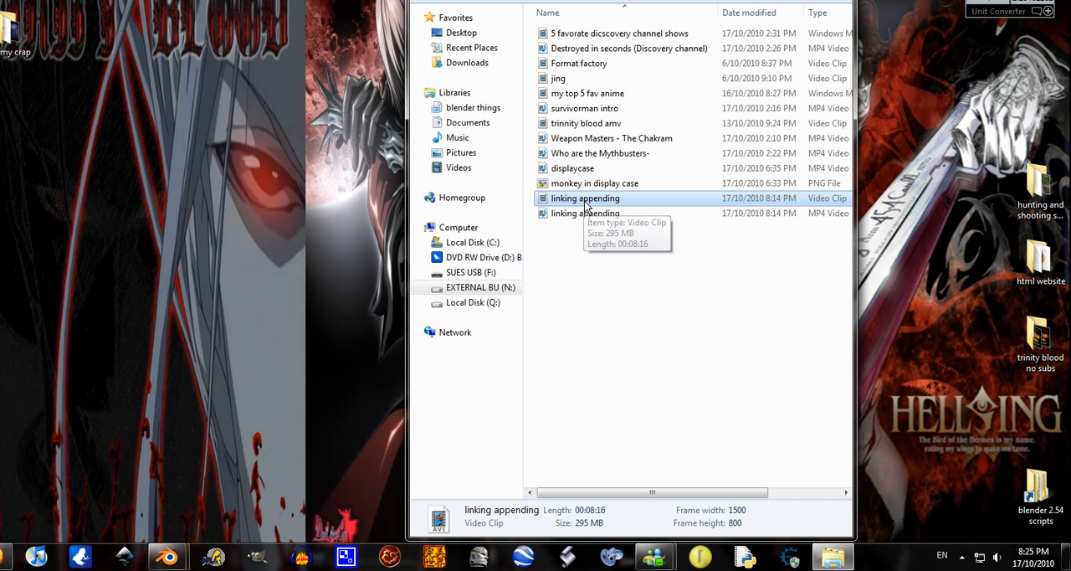
{"action": "mouse_move", "coordinate": [678, 341]}
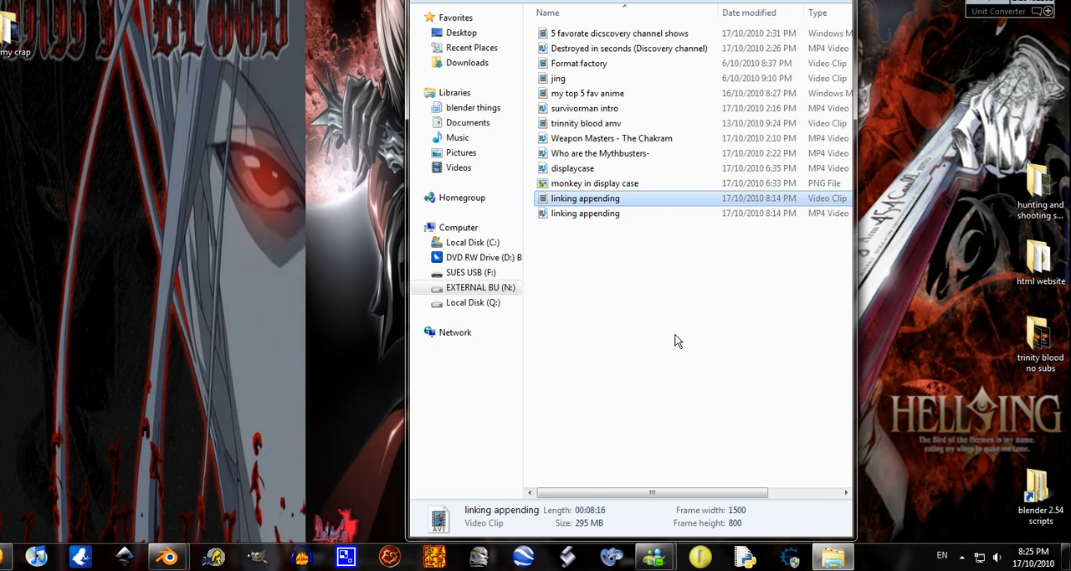
{"action": "mouse_move", "coordinate": [551, 227]}
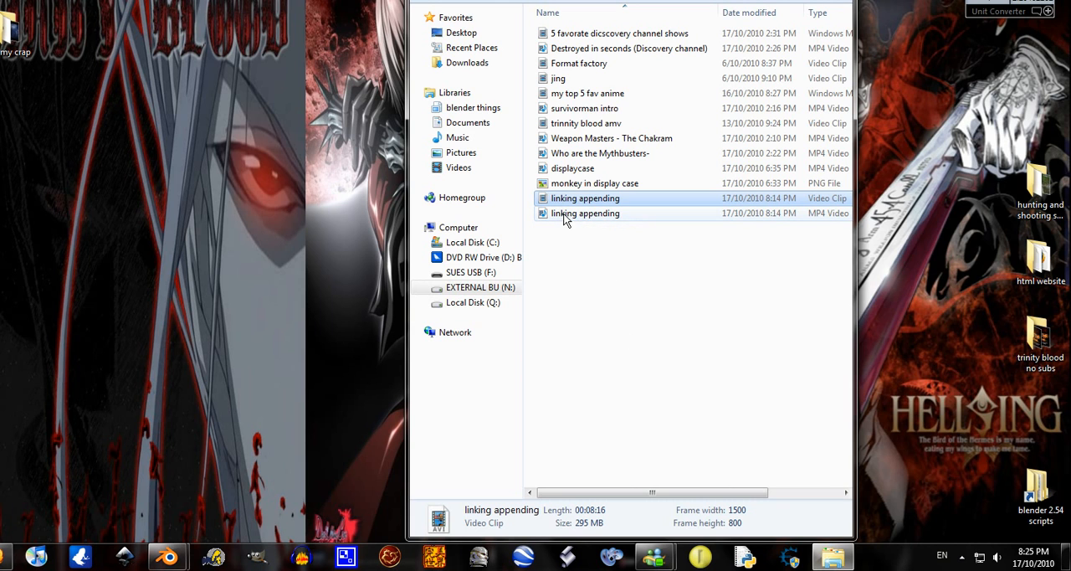
{"action": "left_click", "coordinate": [585, 212]}
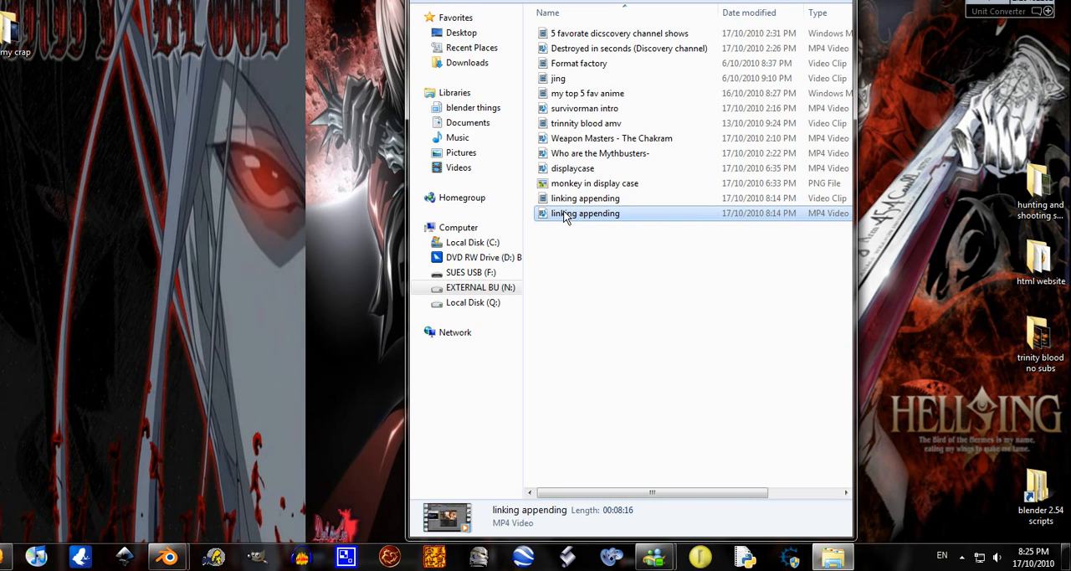
{"action": "mouse_move", "coordinate": [592, 251]}
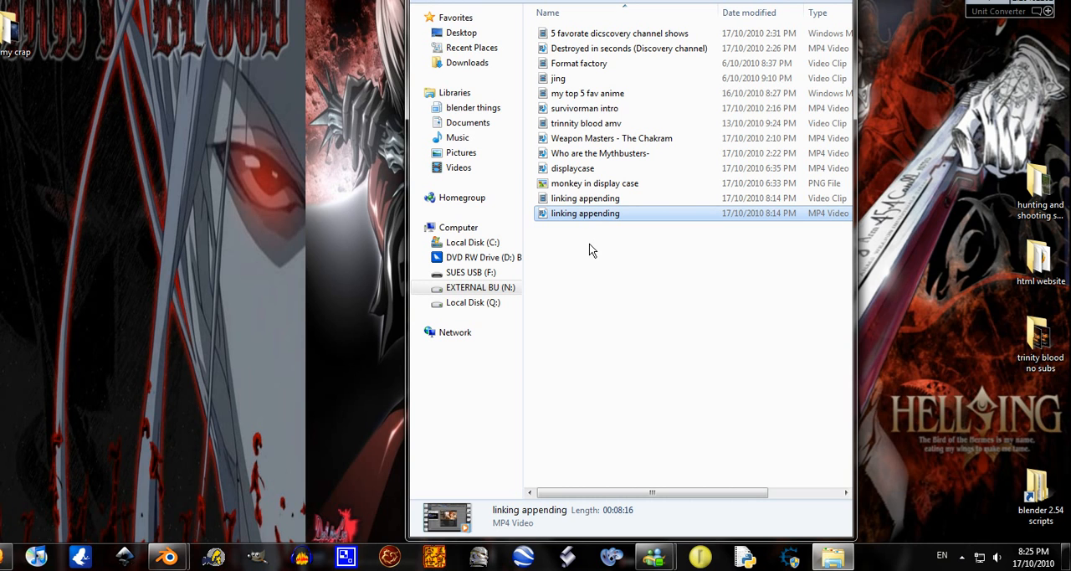
{"action": "mouse_move", "coordinate": [589, 305]}
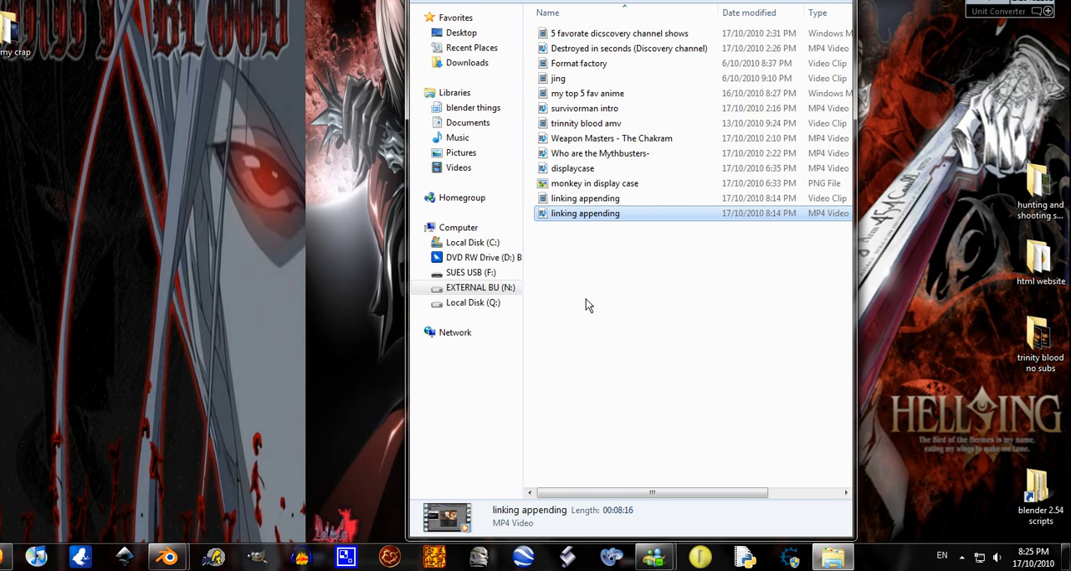
{"action": "mouse_move", "coordinate": [592, 218]}
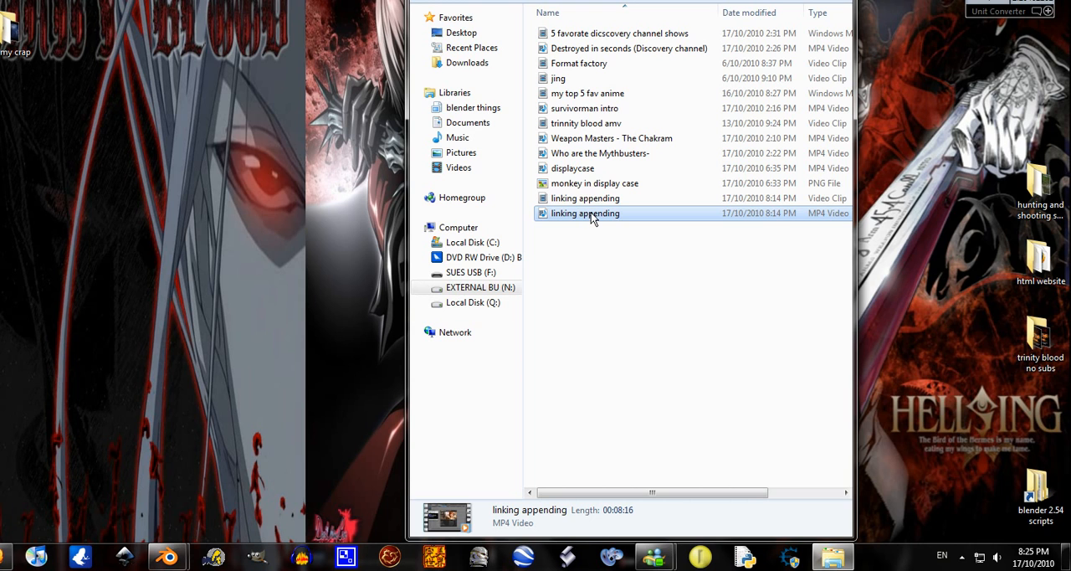
{"action": "mouse_move", "coordinate": [585, 212]}
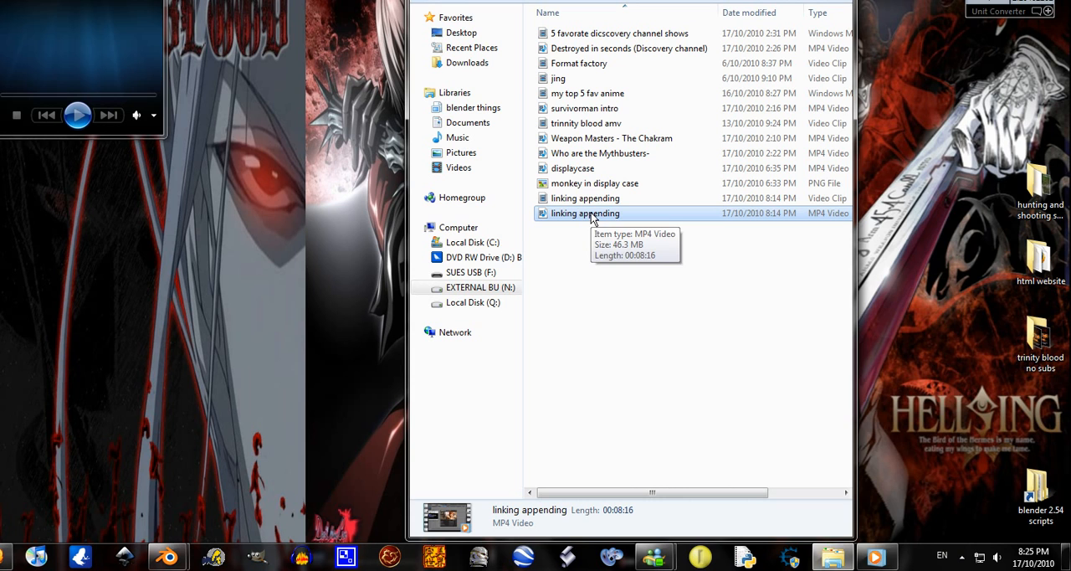
{"action": "mouse_move", "coordinate": [502, 193]}
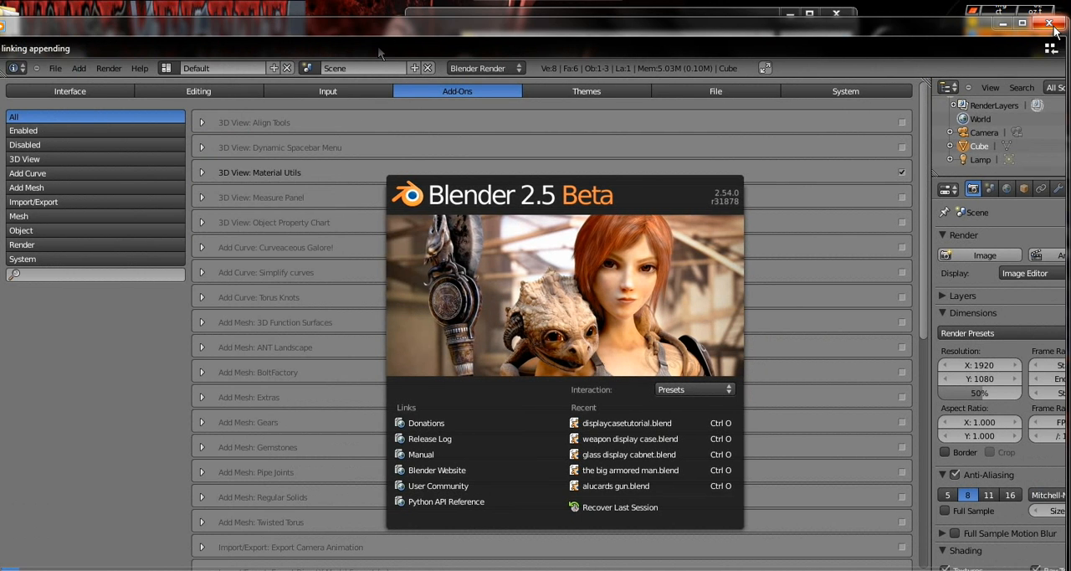
{"action": "left_click", "coordinate": [1049, 23]}
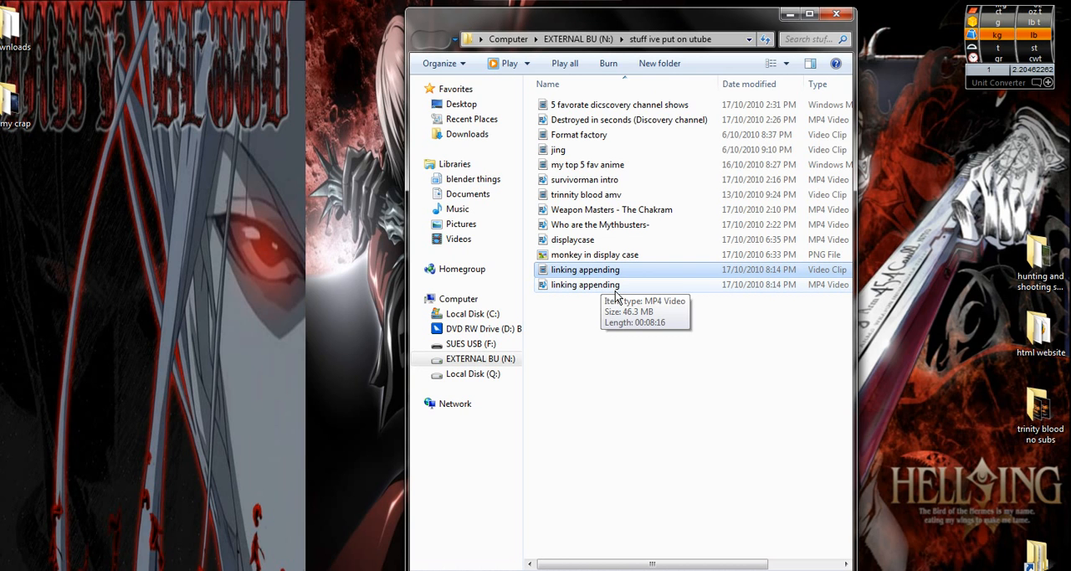
{"action": "mouse_move", "coordinate": [584, 270]}
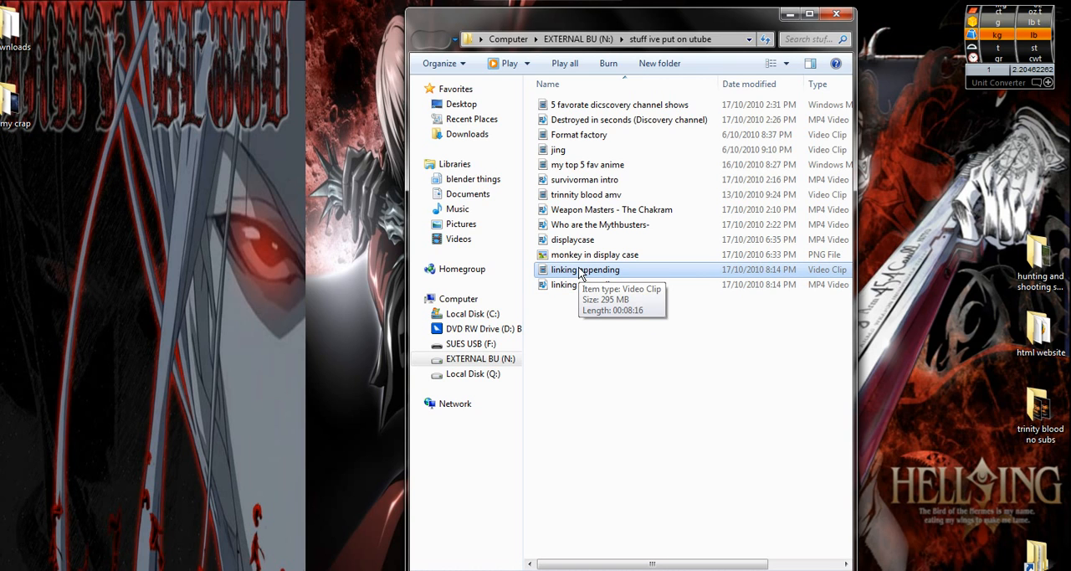
{"action": "mouse_move", "coordinate": [622, 275]}
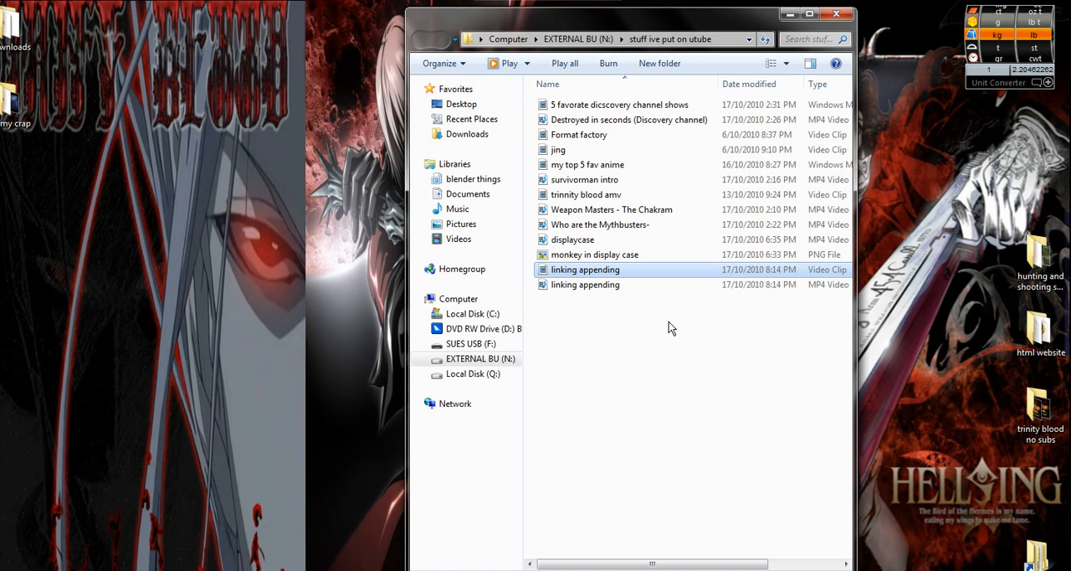
{"action": "mouse_move", "coordinate": [594, 278]}
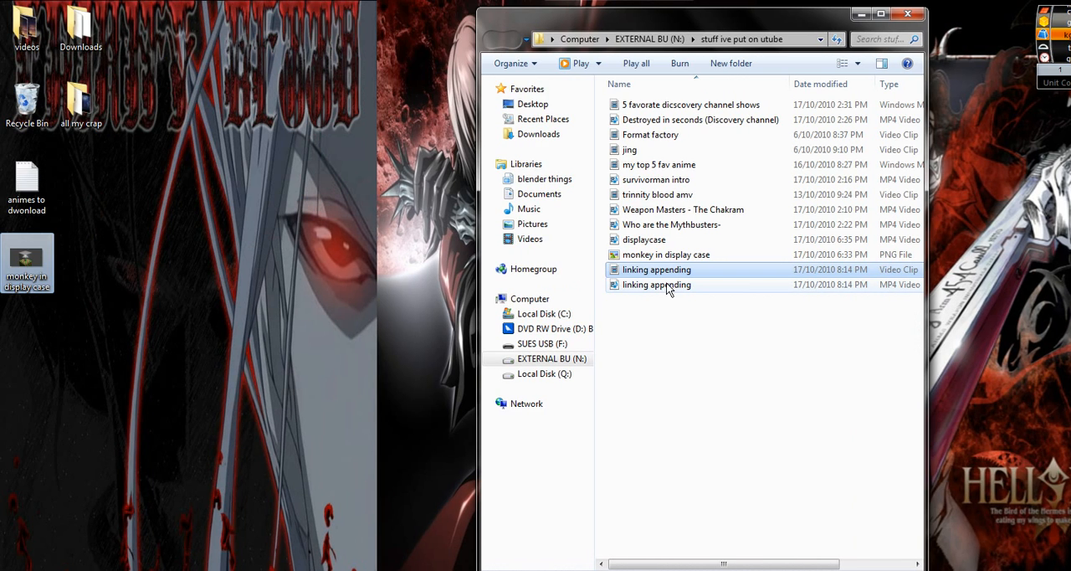
{"action": "mouse_move", "coordinate": [656, 269]}
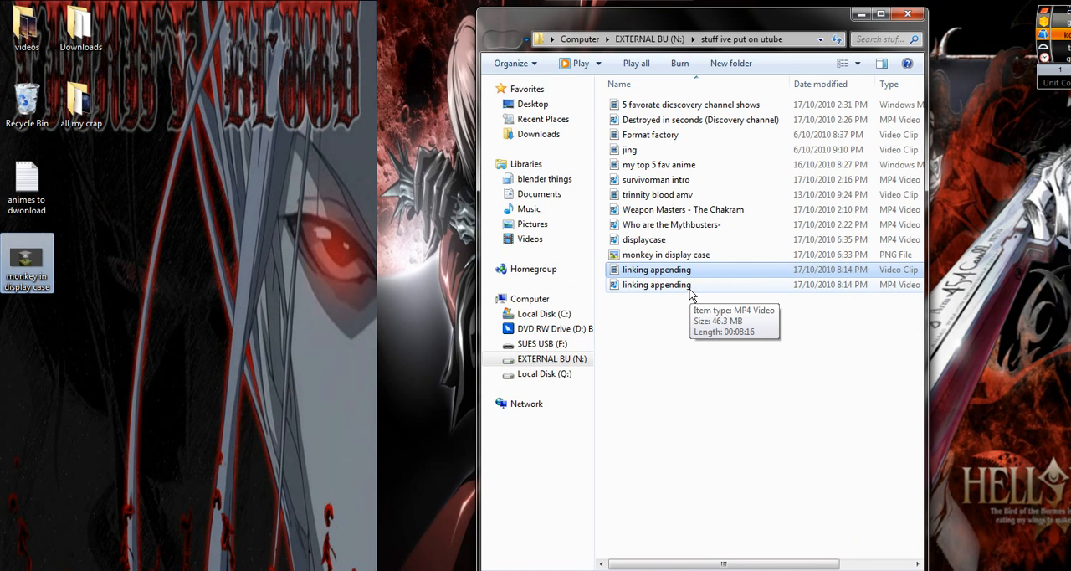
{"action": "mouse_move", "coordinate": [687, 295]}
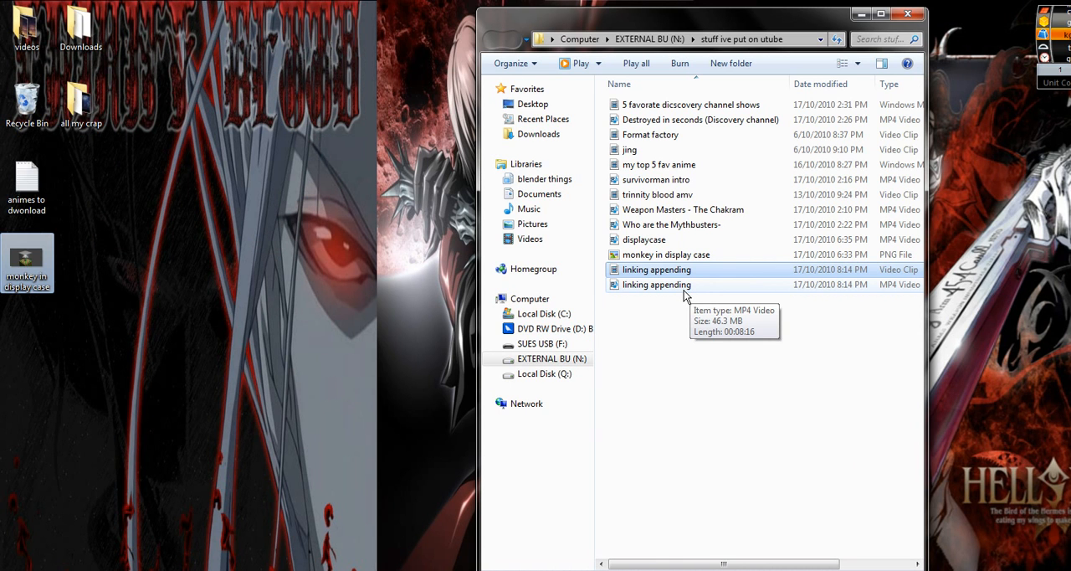
{"action": "mouse_move", "coordinate": [617, 332]}
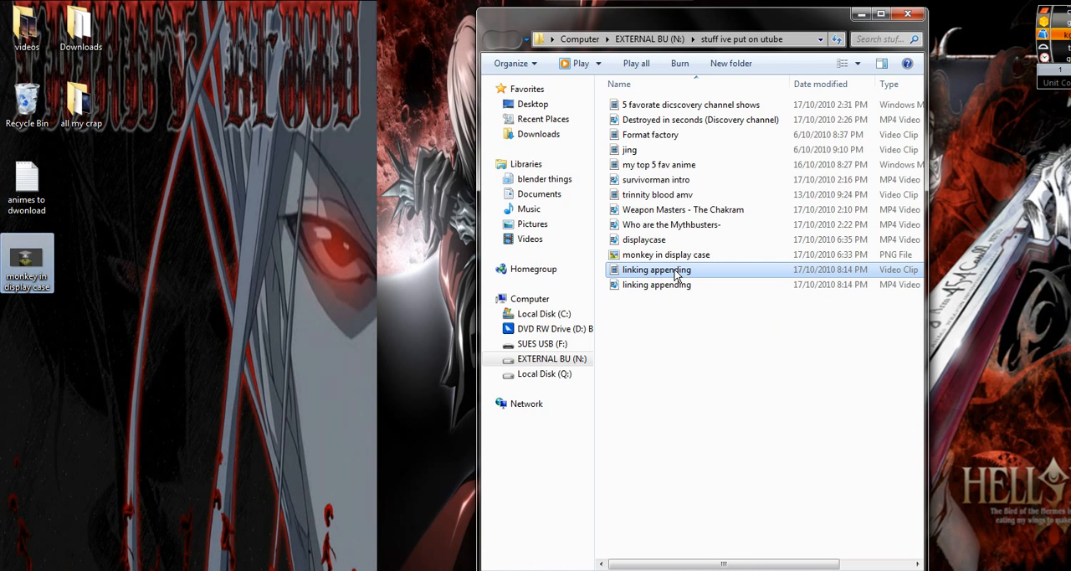
{"action": "mouse_move", "coordinate": [732, 312]}
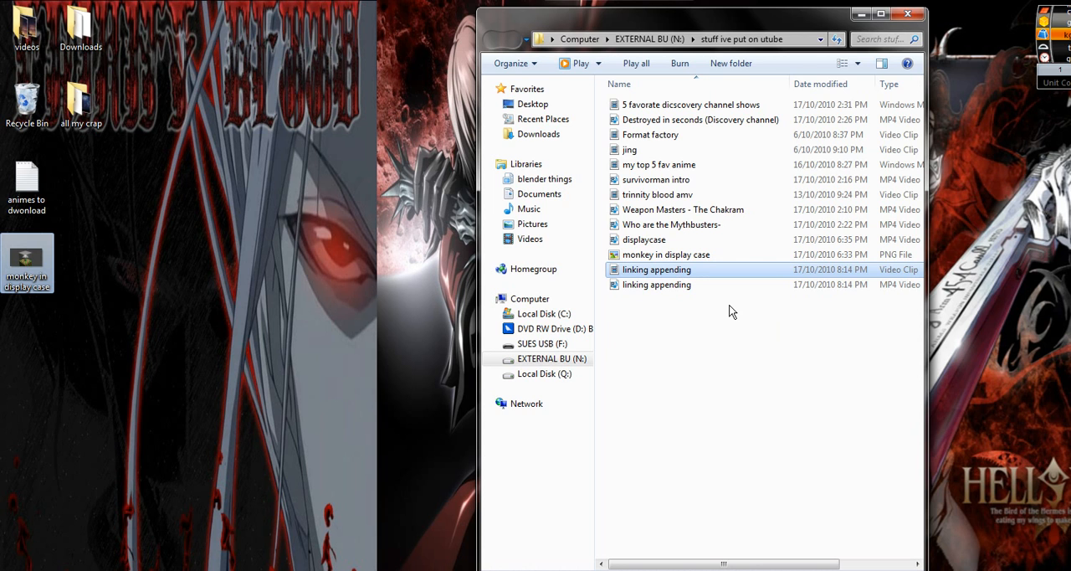
Try playing the AVI twice, dismissing the Server execution failed error, then close Blender.
{"action": "double_click", "coordinate": [656, 269]}
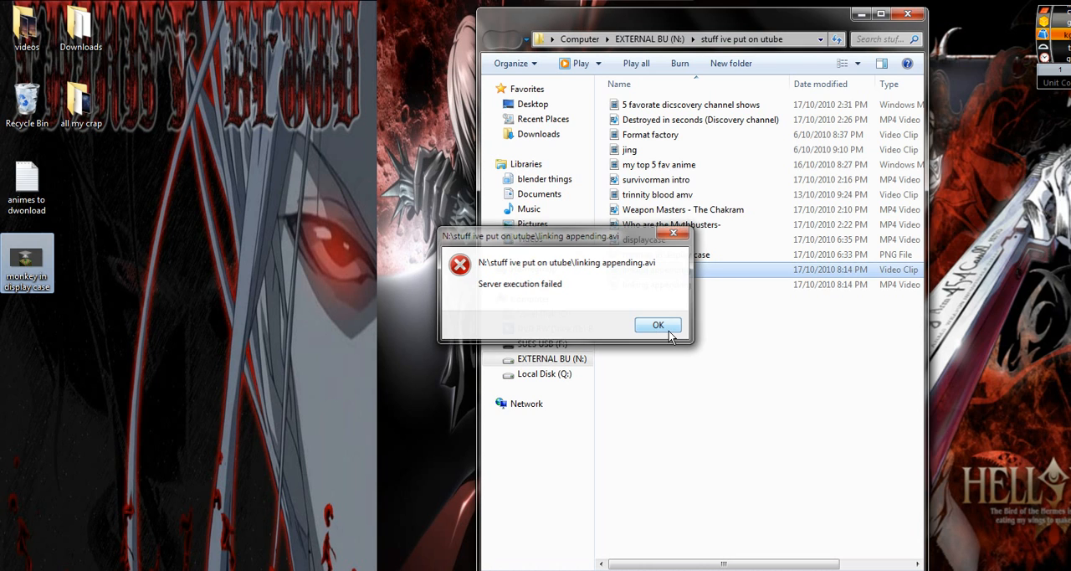
{"action": "left_click", "coordinate": [658, 324]}
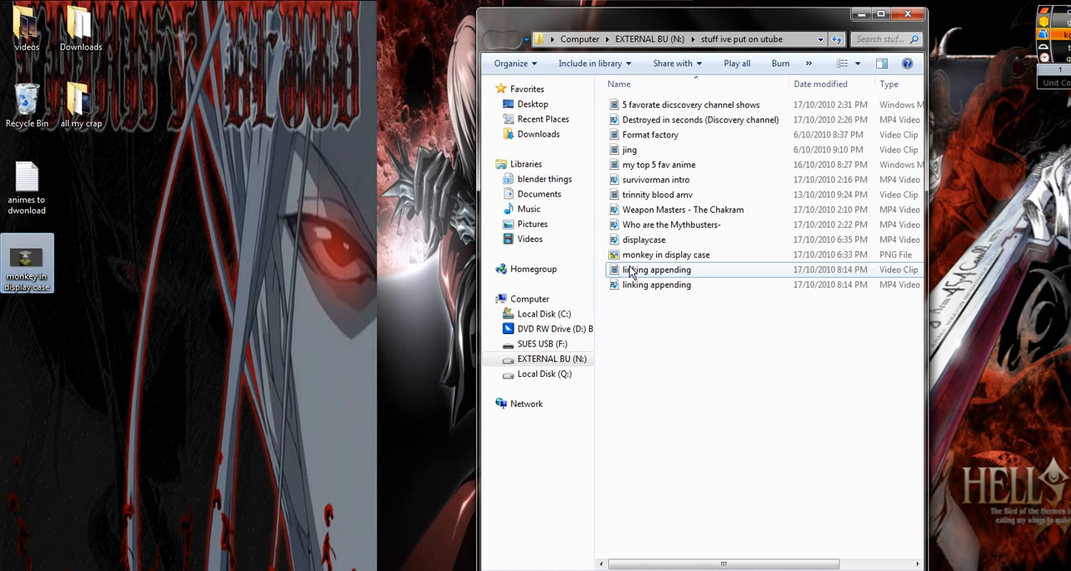
{"action": "double_click", "coordinate": [656, 268]}
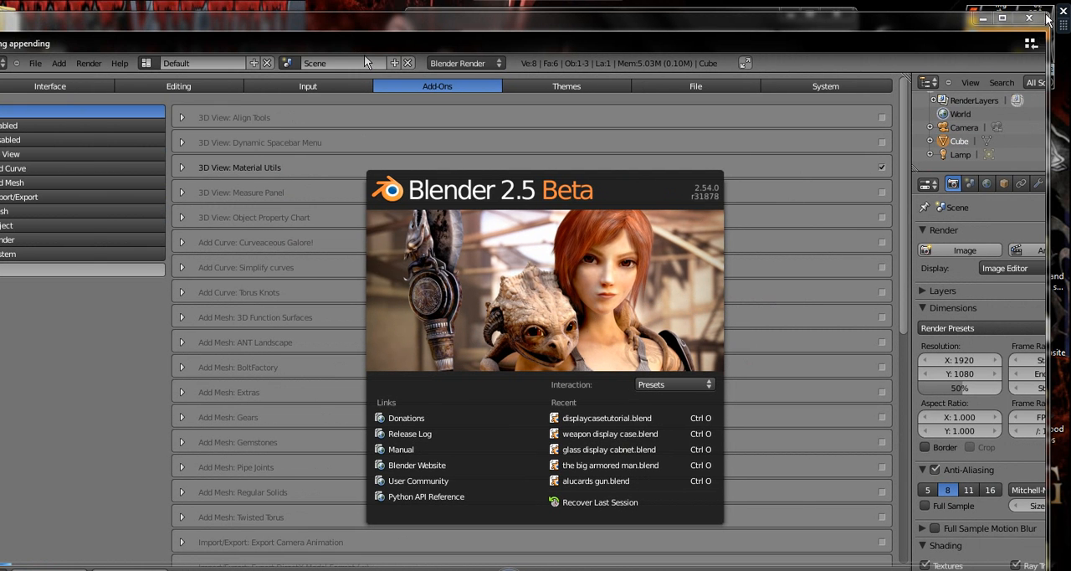
{"action": "left_click", "coordinate": [1004, 17]}
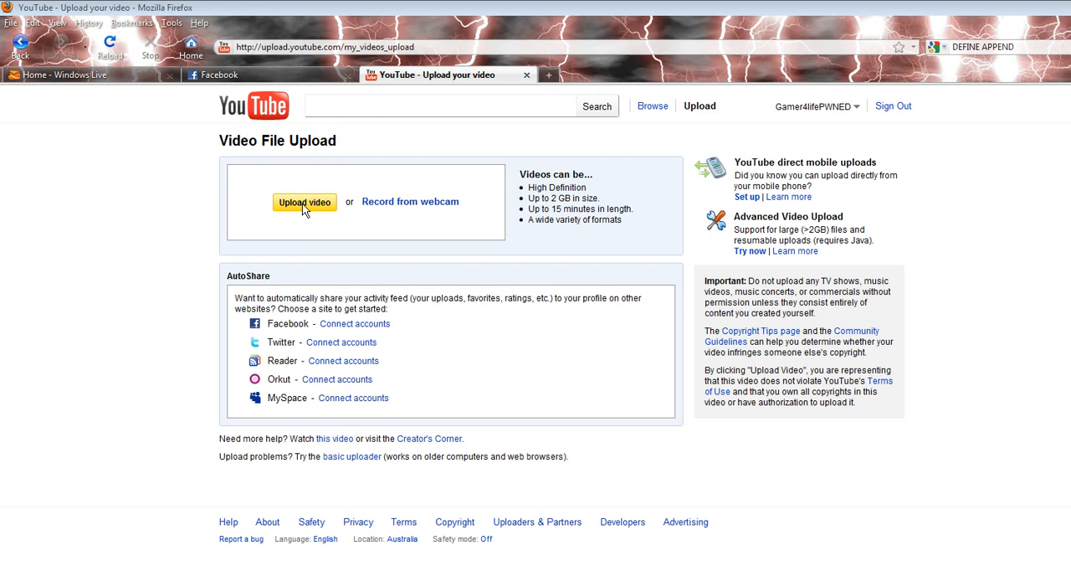
Choose the 295 MB linking appending AVI in the File Upload dialog and start uploading it.
{"action": "left_click", "coordinate": [305, 202]}
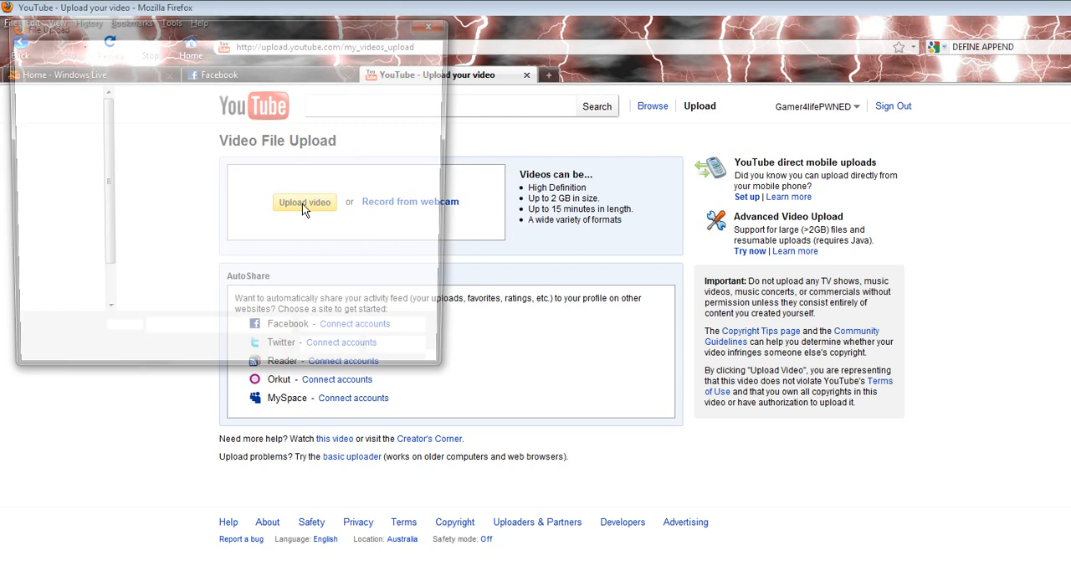
{"action": "left_click", "coordinate": [305, 203]}
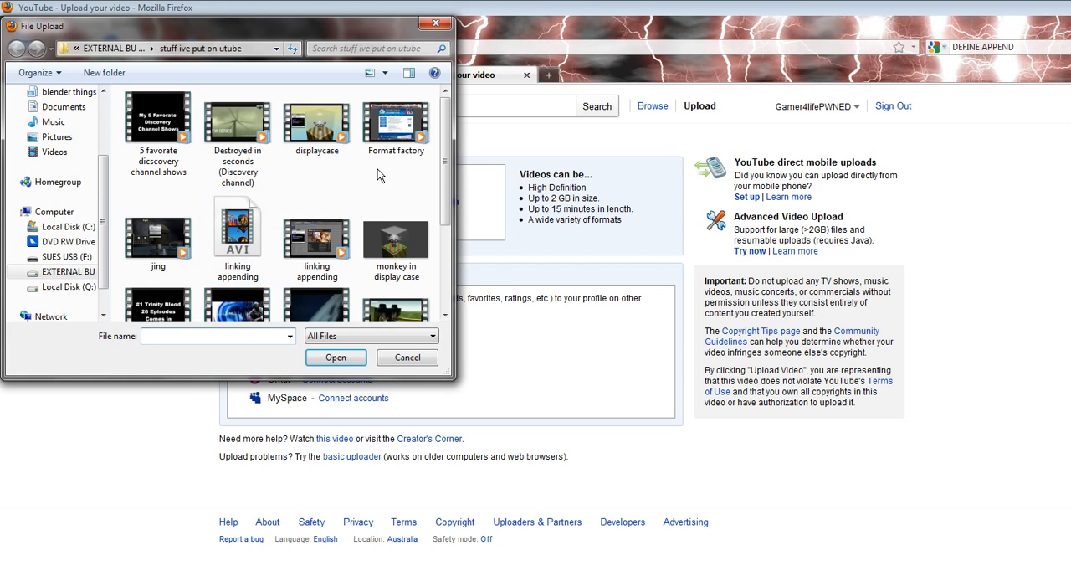
{"action": "mouse_move", "coordinate": [439, 199]}
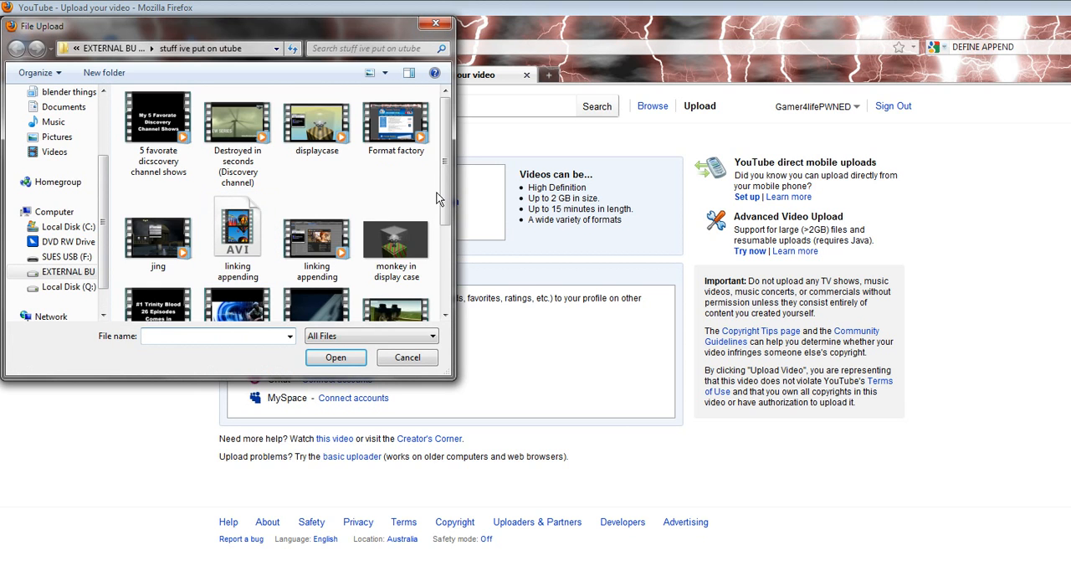
{"action": "scroll", "scroll_direction": "down", "scroll_amount": 3}
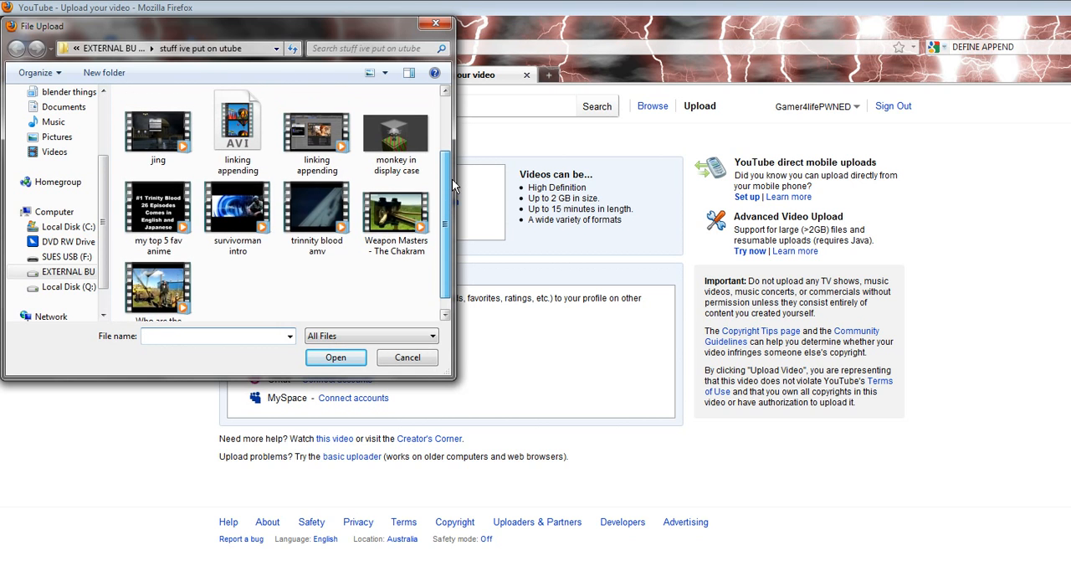
{"action": "scroll", "scroll_direction": "up", "scroll_amount": 3}
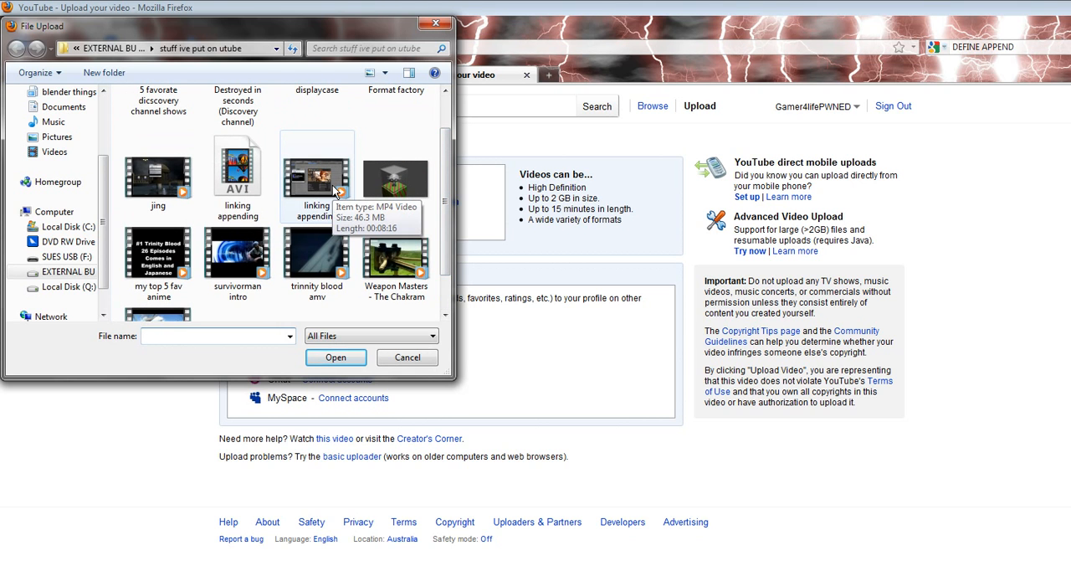
{"action": "left_click", "coordinate": [238, 176]}
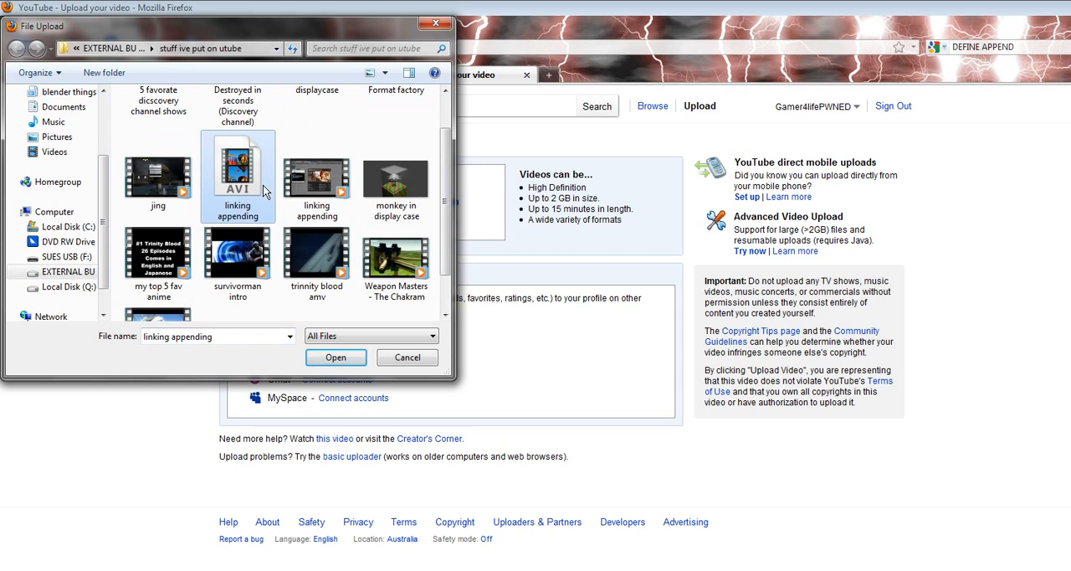
{"action": "mouse_move", "coordinate": [251, 221]}
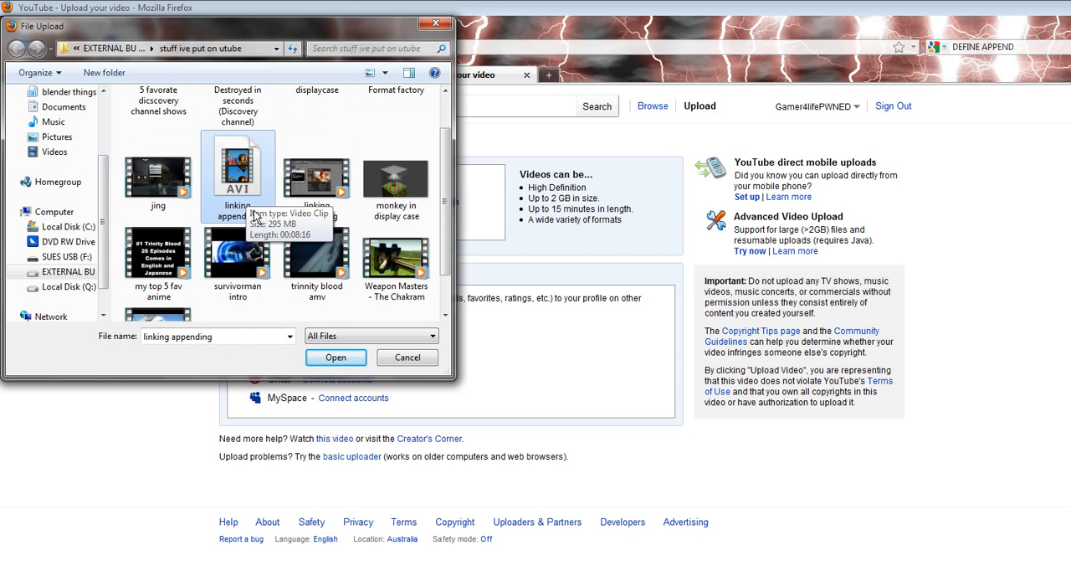
{"action": "left_click", "coordinate": [239, 176]}
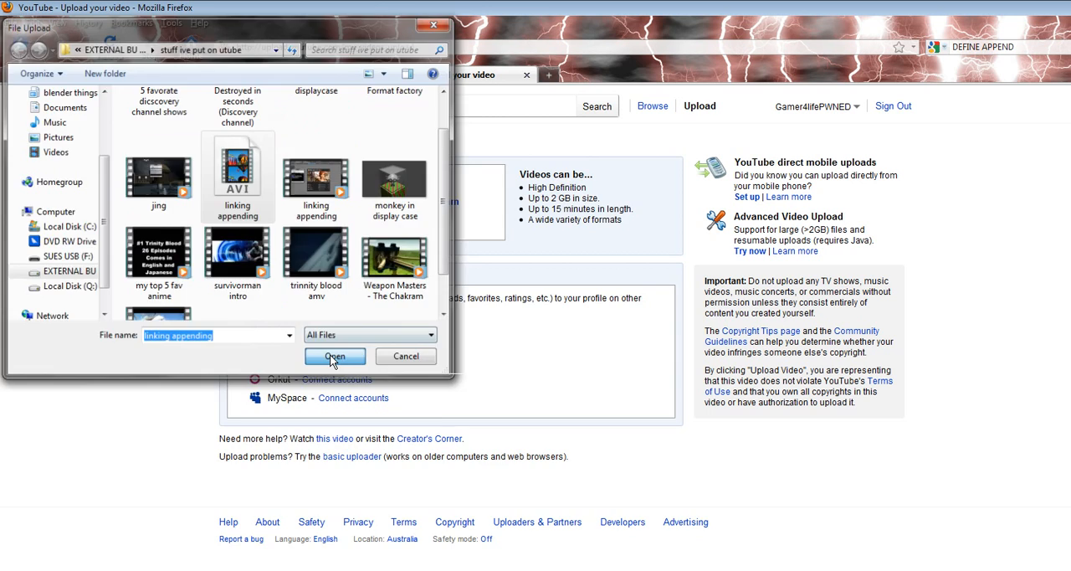
{"action": "left_click", "coordinate": [335, 355]}
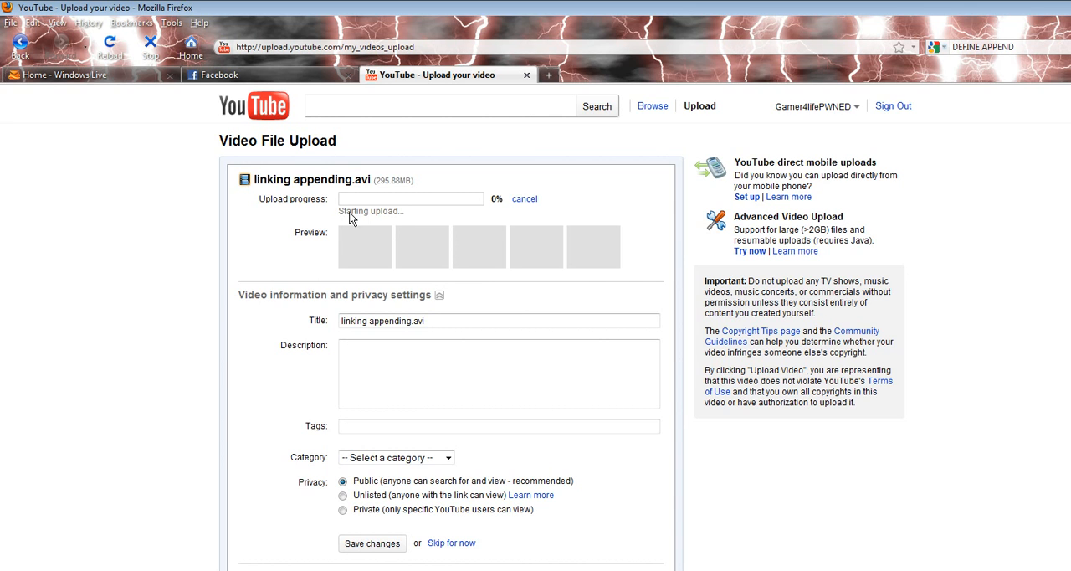
{"action": "mouse_move", "coordinate": [400, 218]}
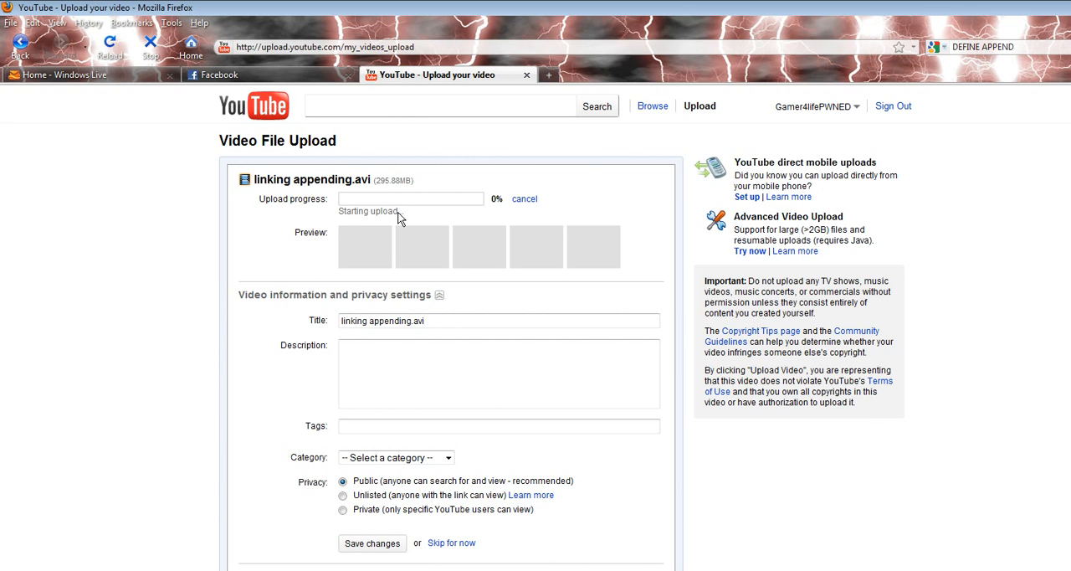
{"action": "mouse_move", "coordinate": [342, 218]}
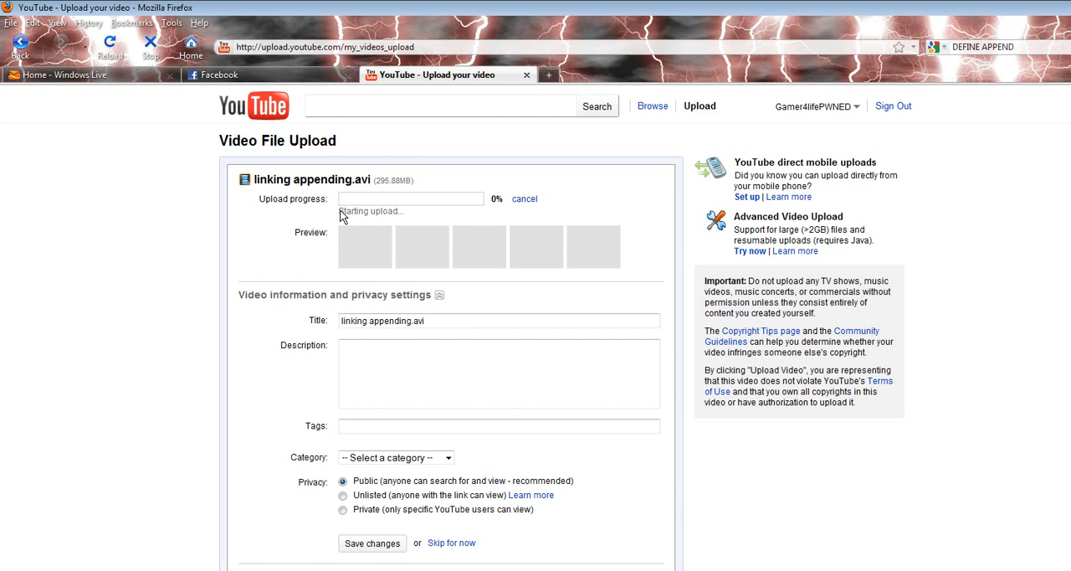
{"action": "mouse_move", "coordinate": [386, 216]}
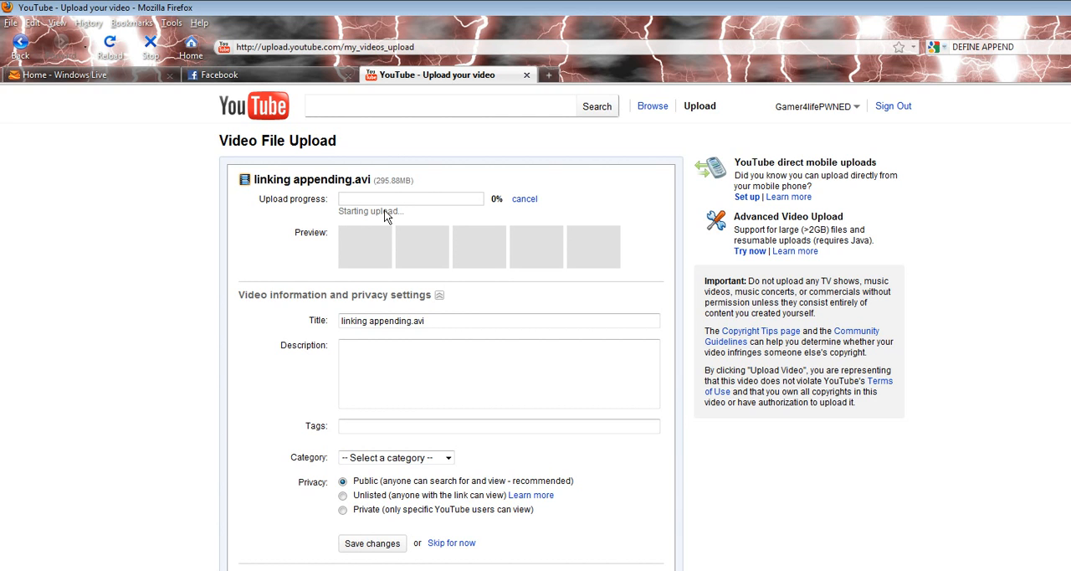
{"action": "mouse_move", "coordinate": [510, 328]}
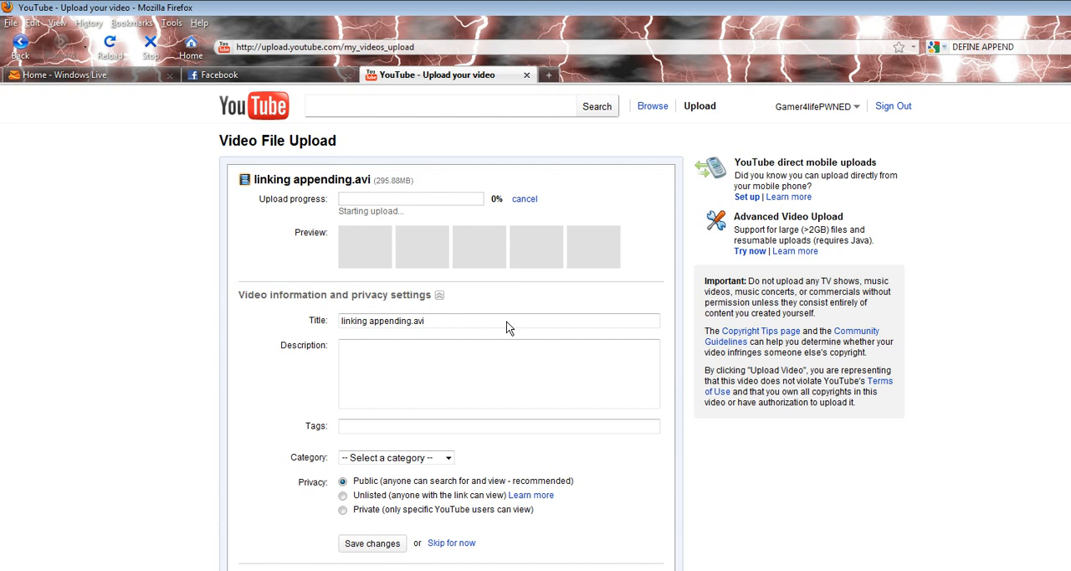
{"action": "mouse_move", "coordinate": [490, 314]}
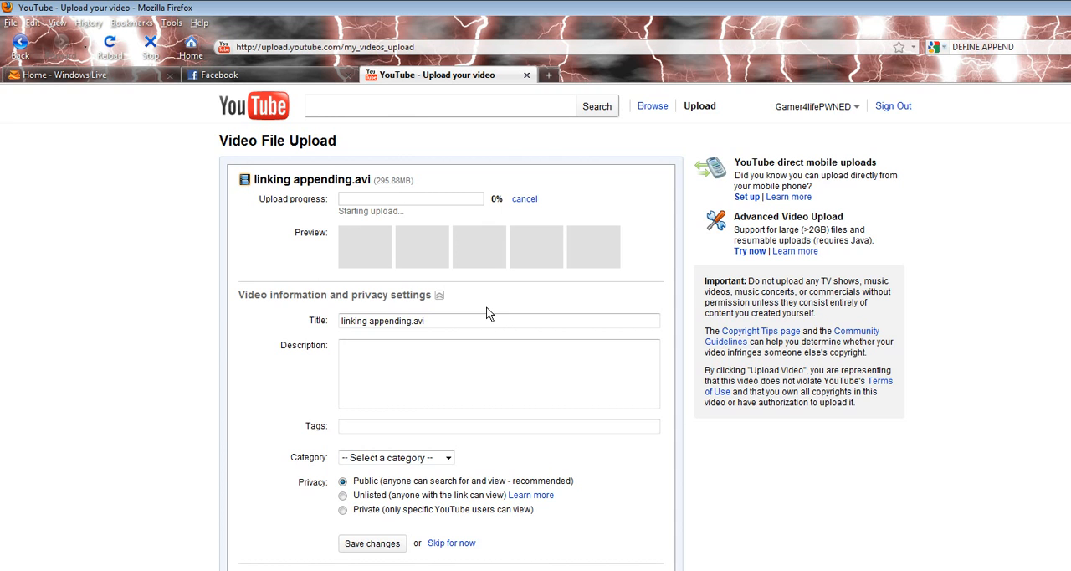
{"action": "mouse_move", "coordinate": [384, 235]}
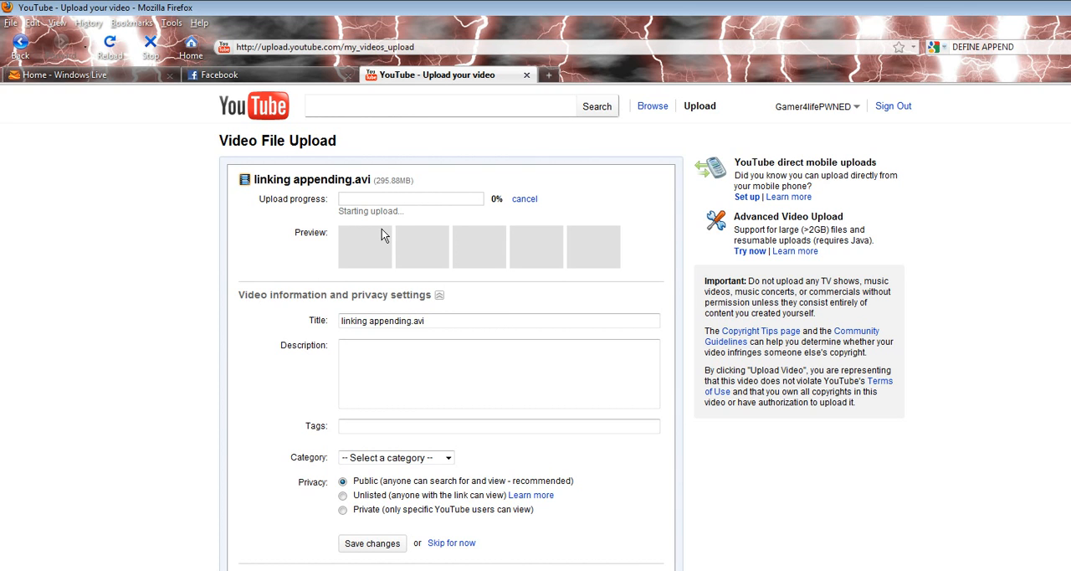
{"action": "mouse_move", "coordinate": [337, 222]}
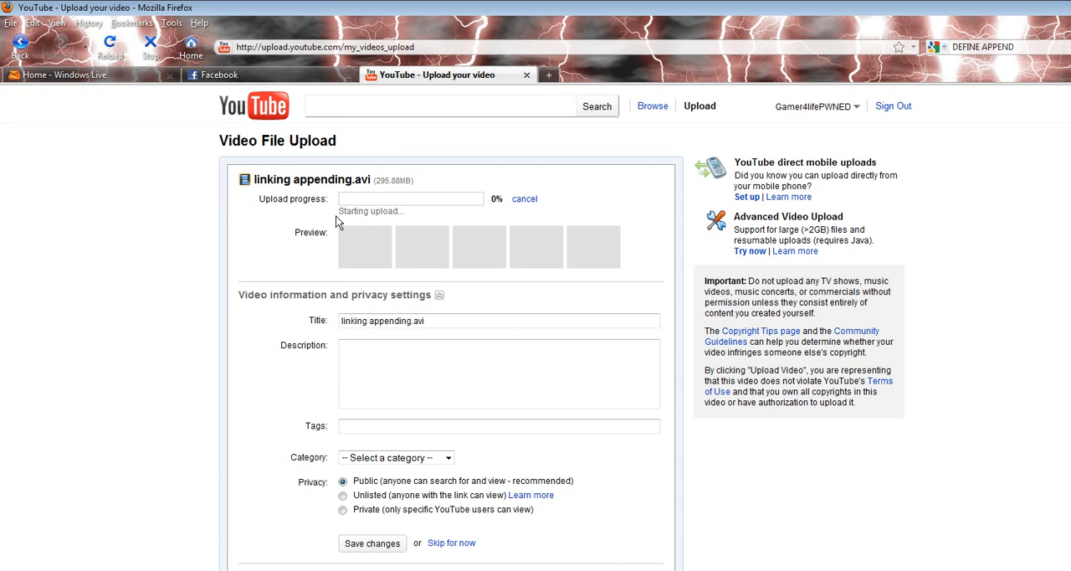
{"action": "mouse_move", "coordinate": [340, 222]}
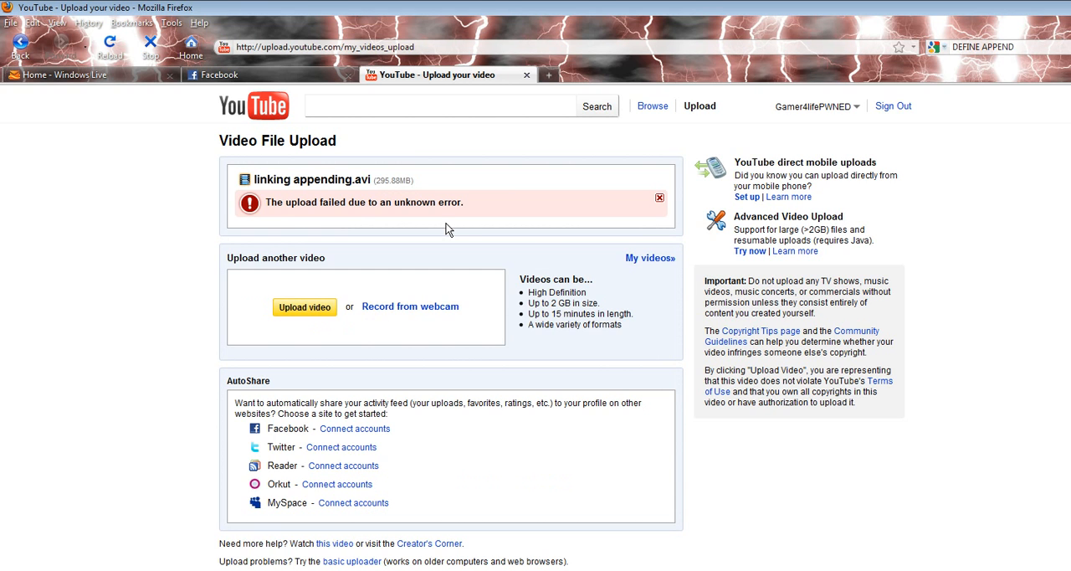
{"action": "mouse_move", "coordinate": [370, 216]}
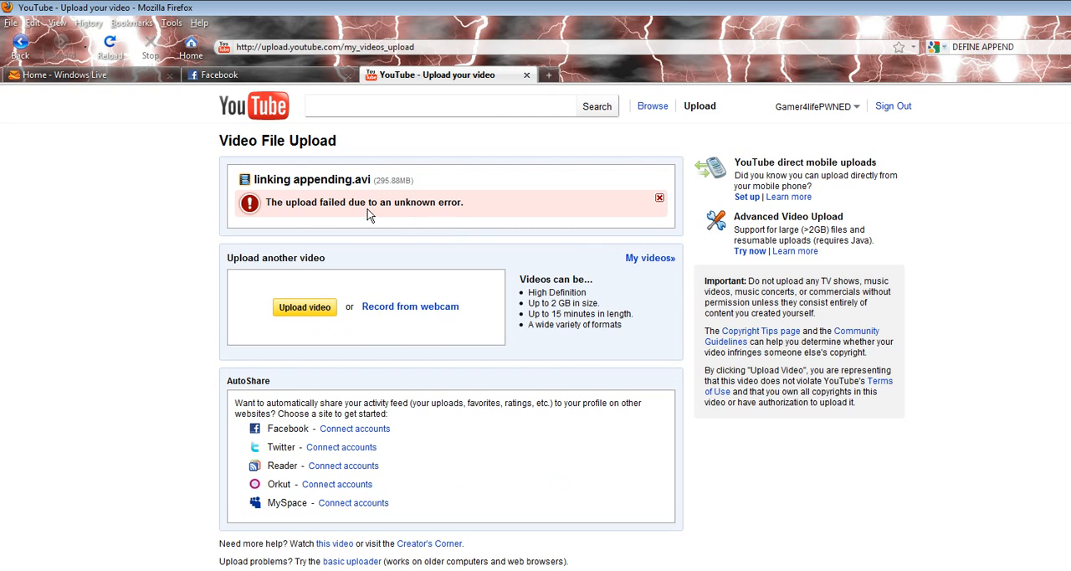
Dismiss the failure notice and select the linking appending video again for upload.
{"action": "left_click", "coordinate": [660, 198]}
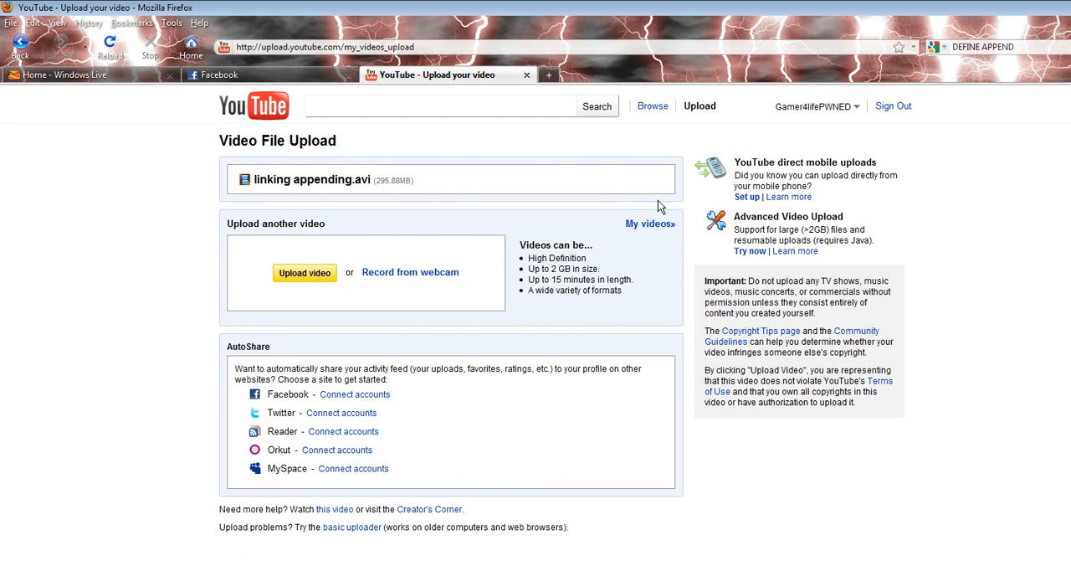
{"action": "left_click", "coordinate": [304, 272]}
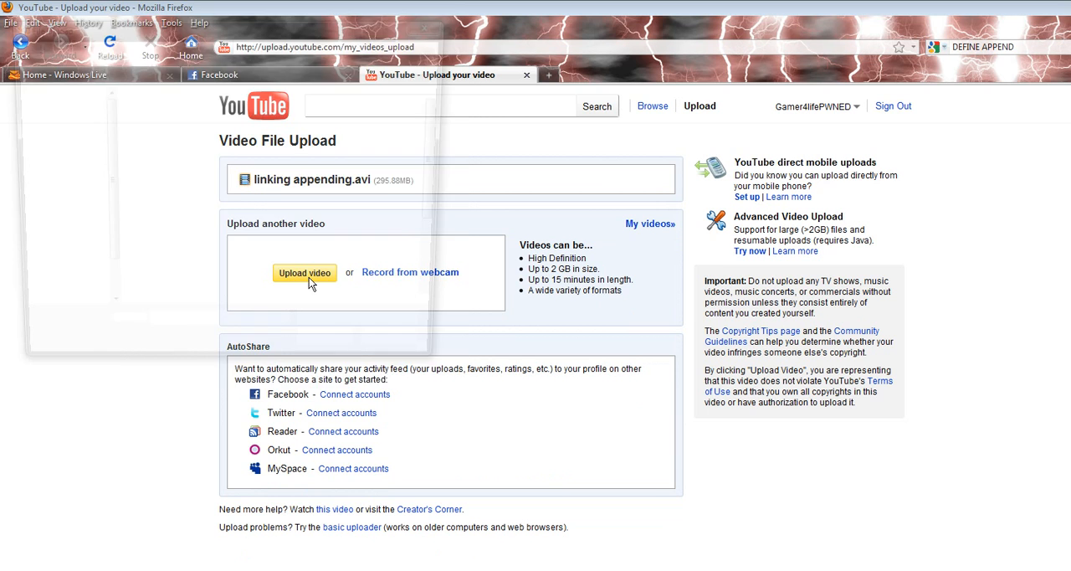
{"action": "left_click", "coordinate": [304, 273]}
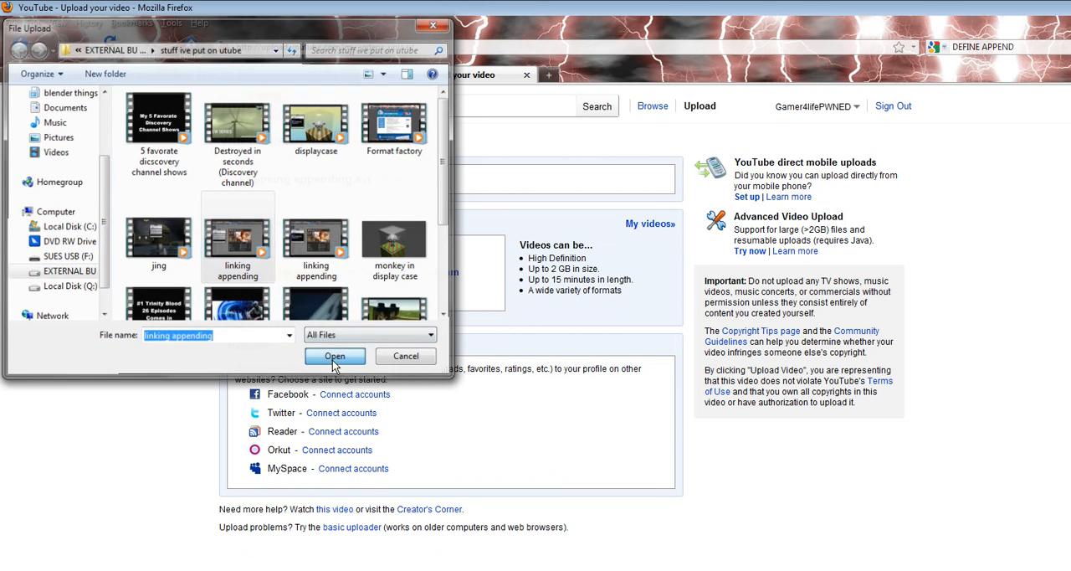
{"action": "left_click", "coordinate": [334, 356]}
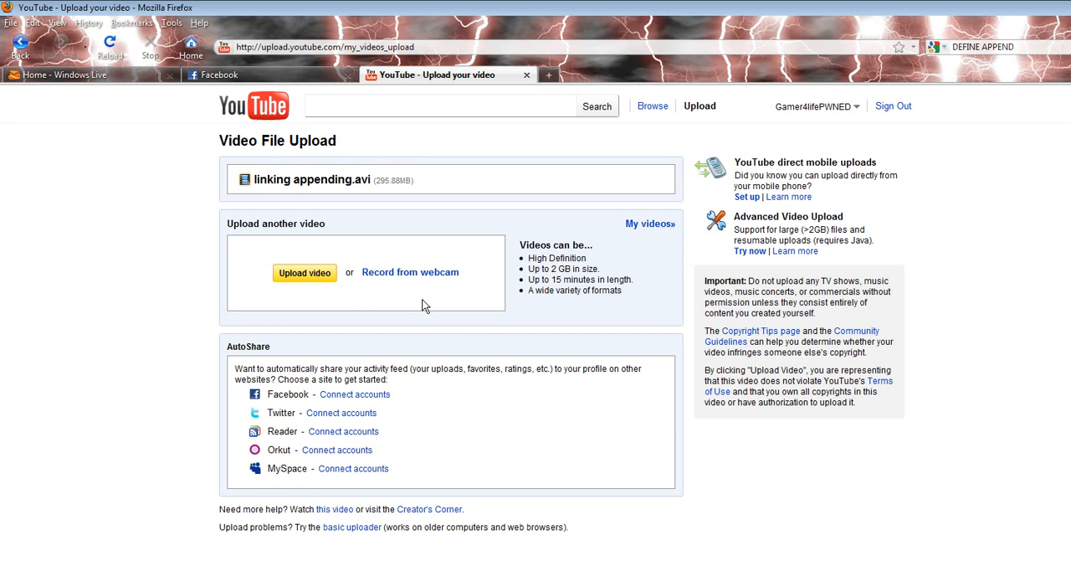
{"action": "mouse_move", "coordinate": [314, 283]}
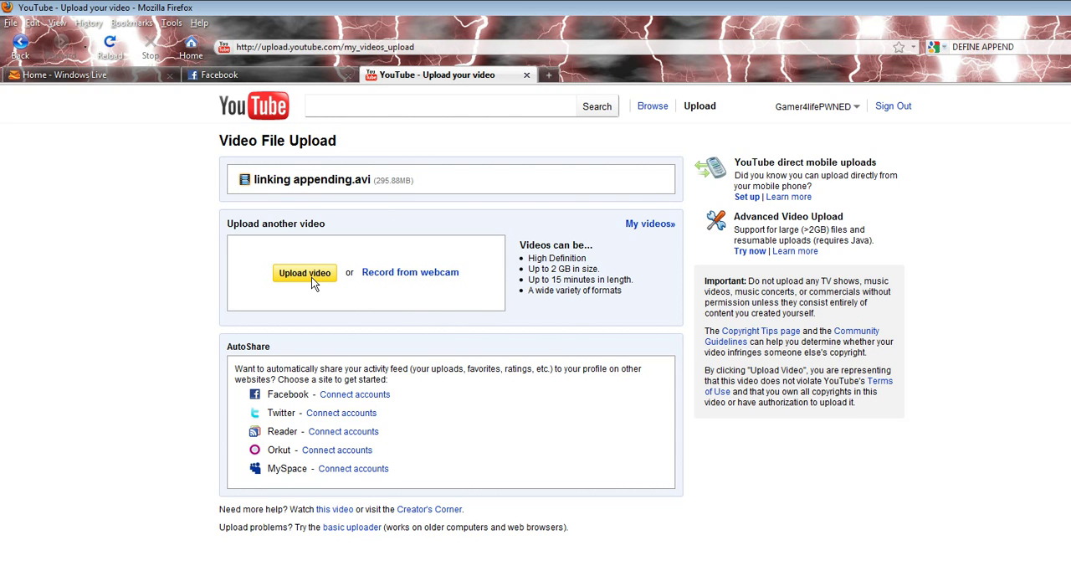
{"action": "mouse_move", "coordinate": [325, 239]}
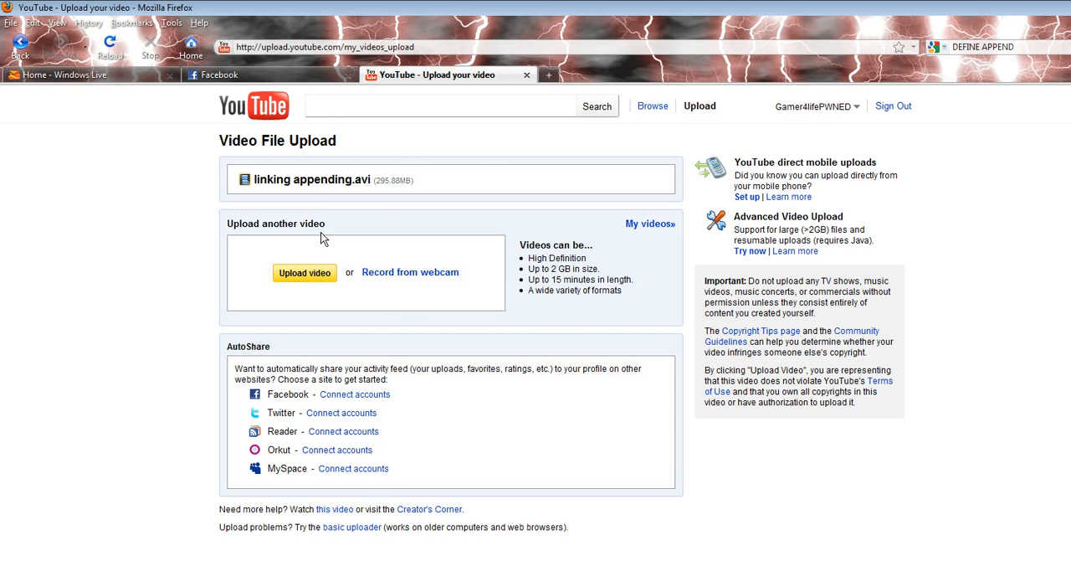
{"action": "mouse_move", "coordinate": [474, 215]}
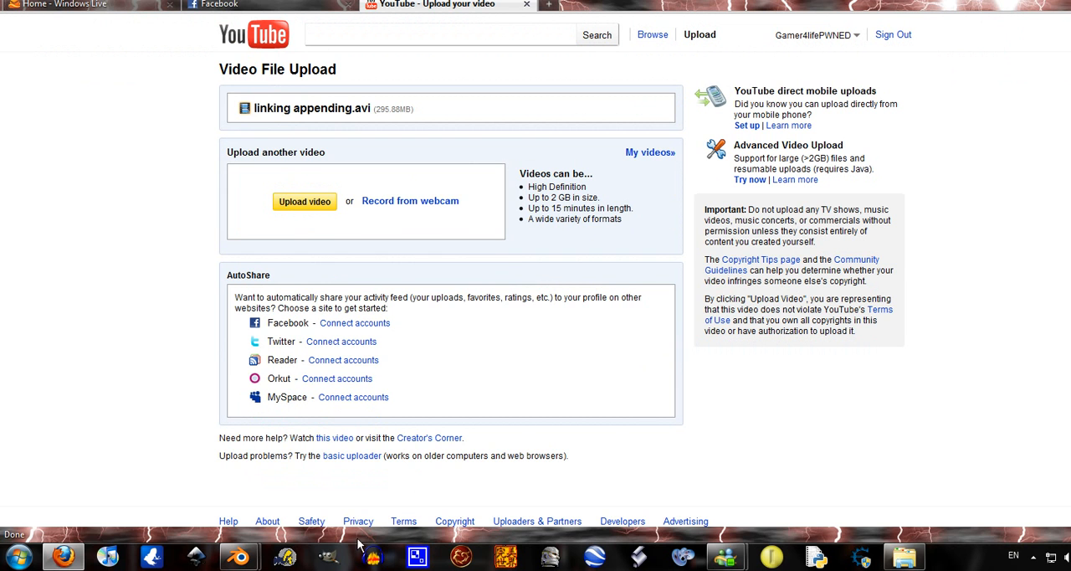
{"action": "mouse_move", "coordinate": [356, 199]}
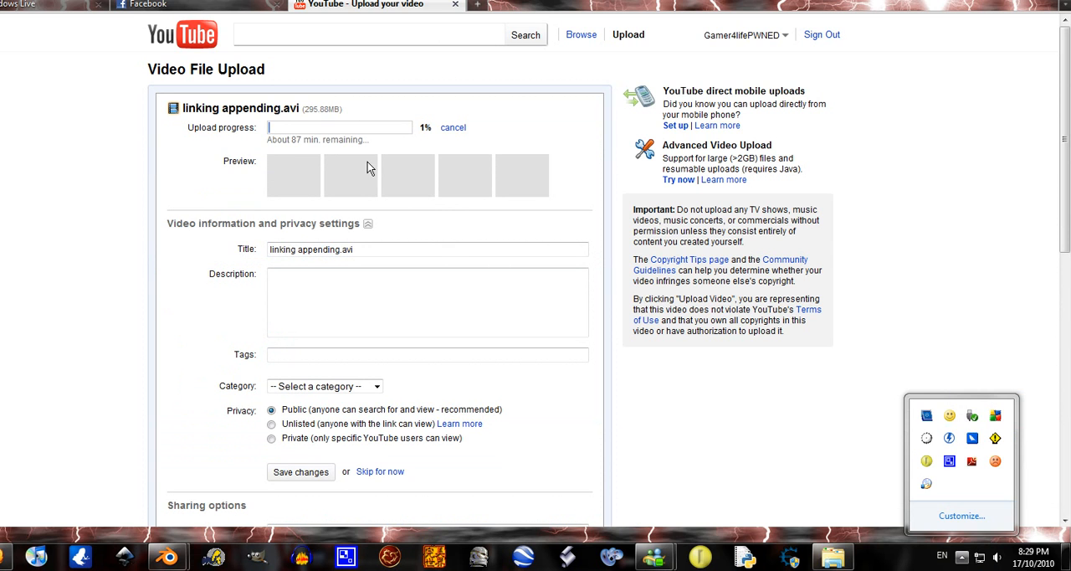
{"action": "mouse_move", "coordinate": [301, 149]}
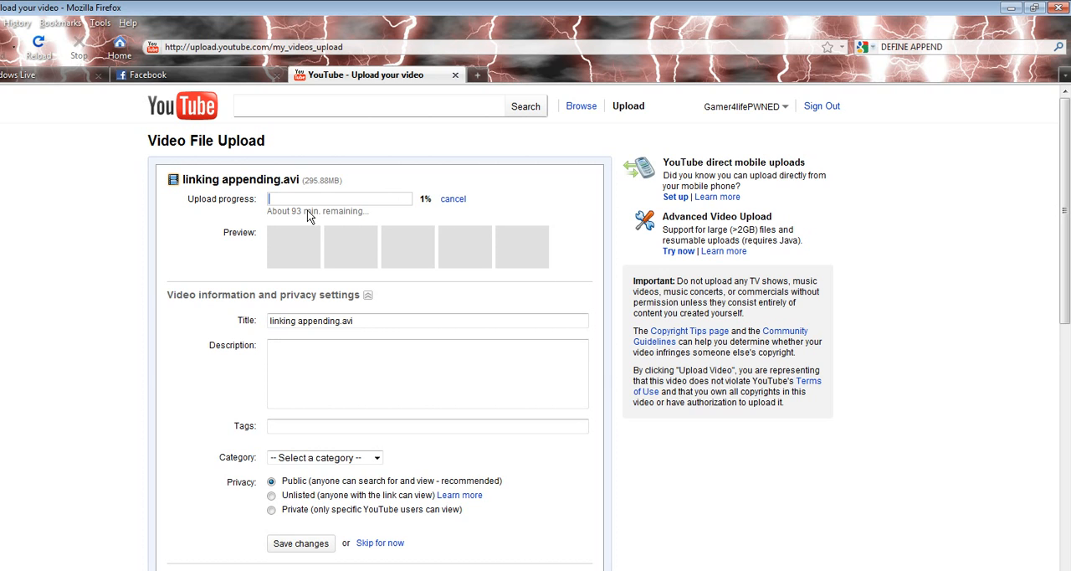
{"action": "mouse_move", "coordinate": [376, 194]}
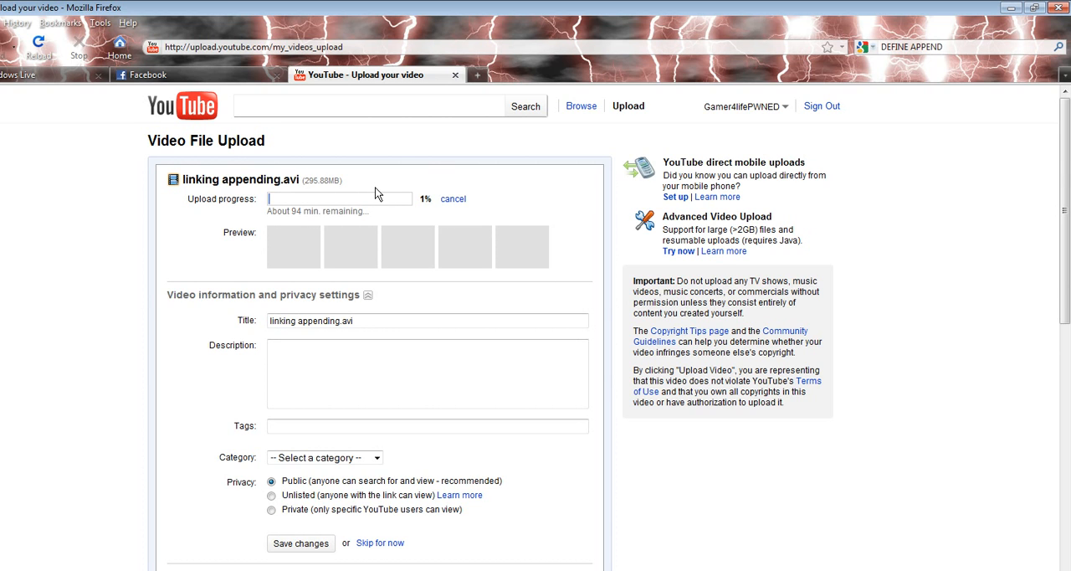
{"action": "mouse_move", "coordinate": [298, 219]}
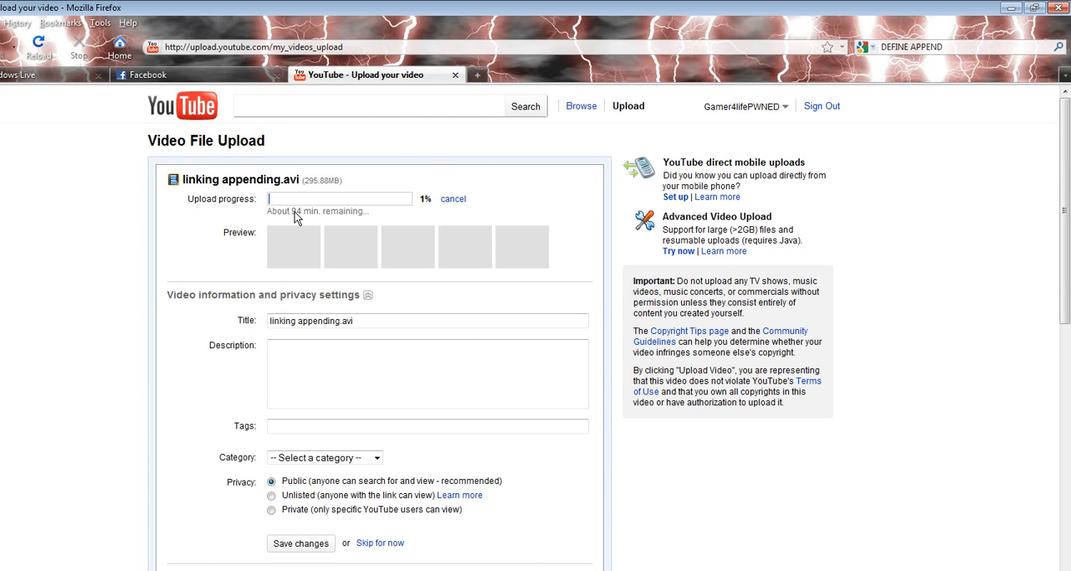
{"action": "mouse_move", "coordinate": [452, 201]}
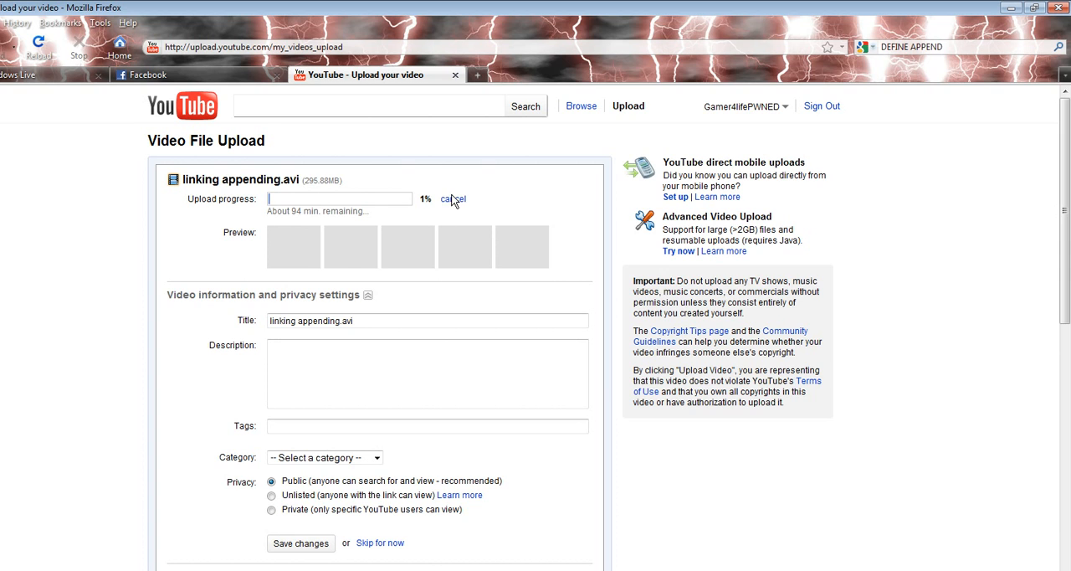
{"action": "mouse_move", "coordinate": [457, 207]}
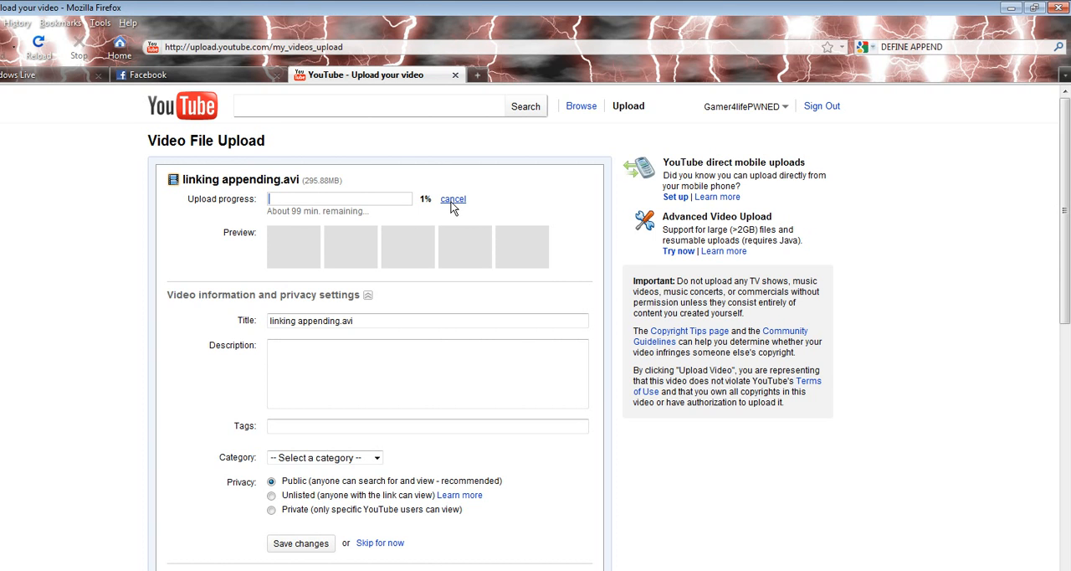
{"action": "mouse_move", "coordinate": [299, 219]}
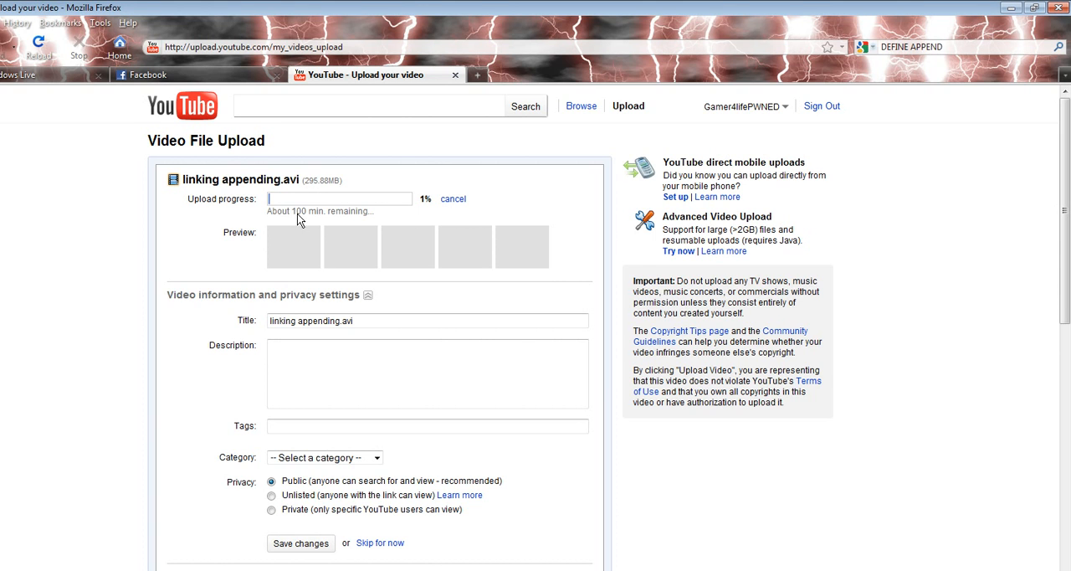
{"action": "mouse_move", "coordinate": [300, 222]}
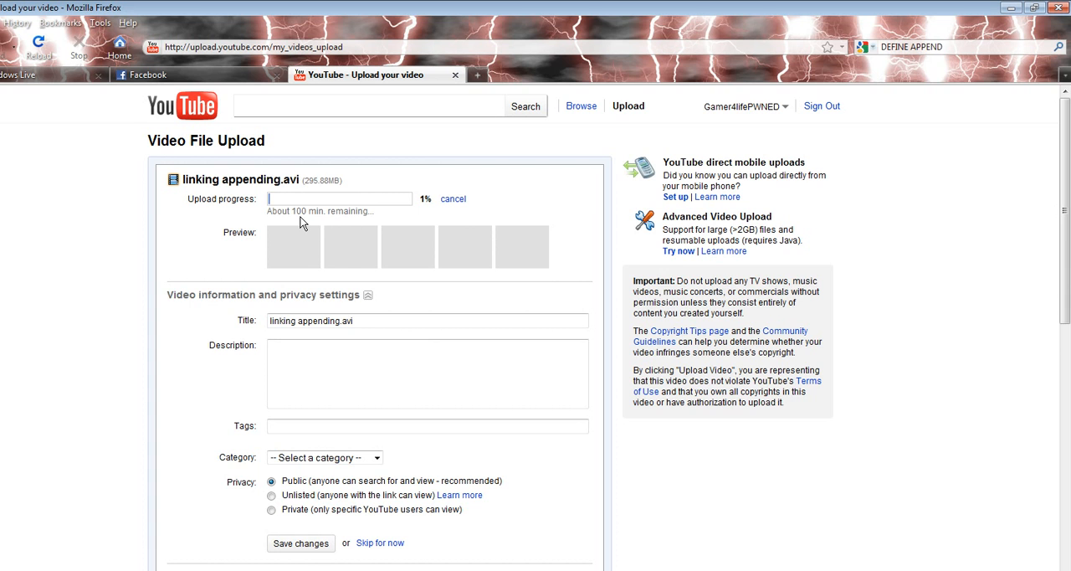
{"action": "mouse_move", "coordinate": [454, 208]}
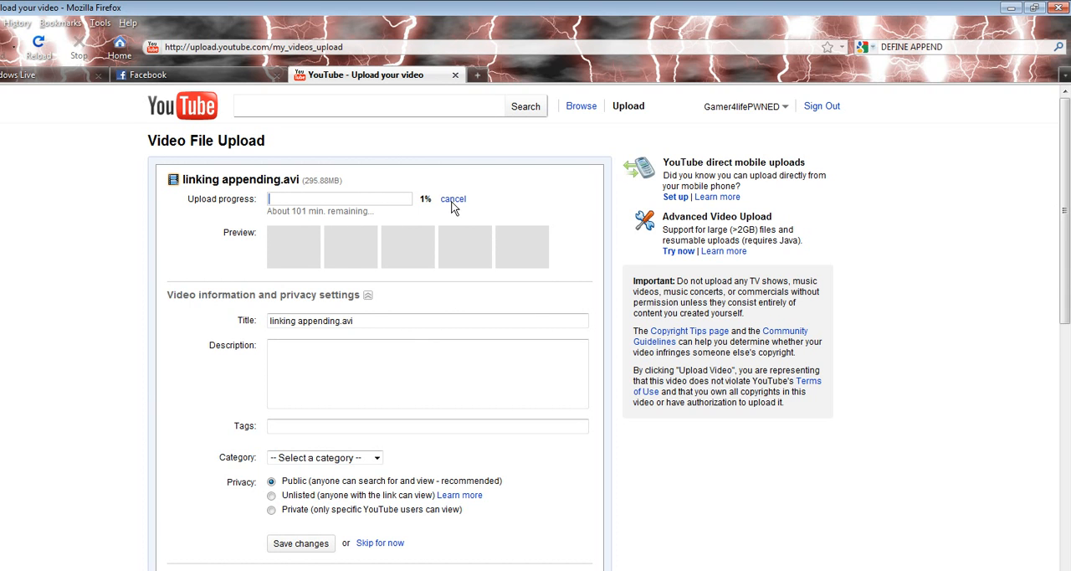
Cancel the AVI upload, dismiss the notice, and upload the 46 MB MP4 instead.
{"action": "left_click", "coordinate": [453, 199]}
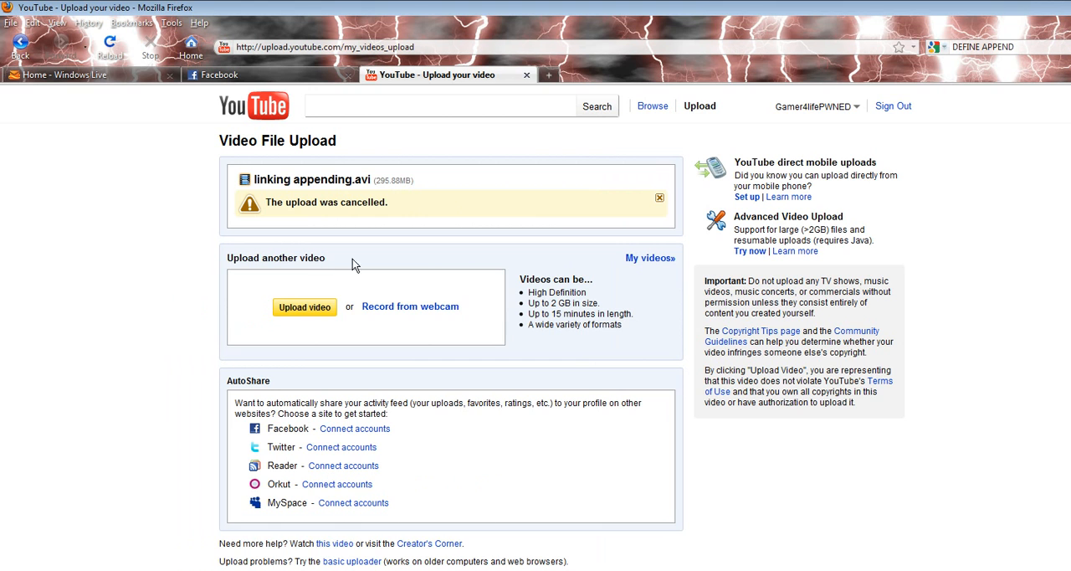
{"action": "left_click", "coordinate": [660, 197]}
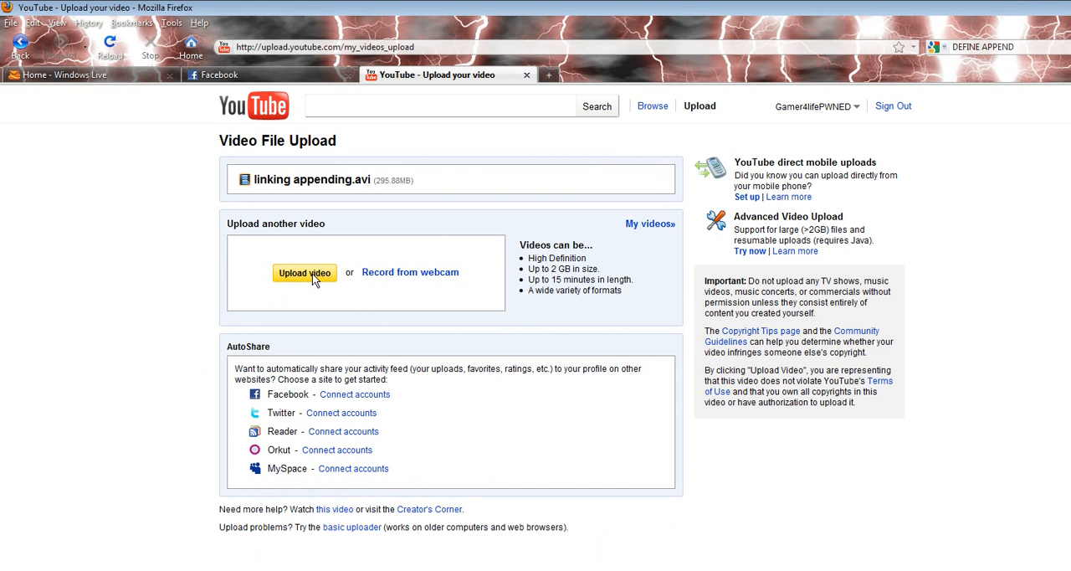
{"action": "left_click", "coordinate": [305, 273]}
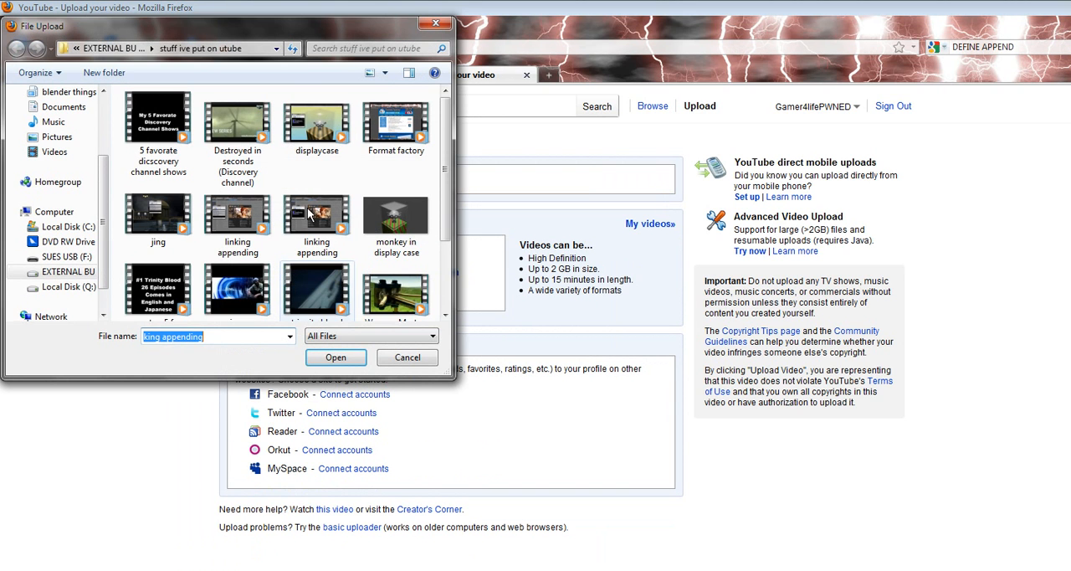
{"action": "left_click", "coordinate": [317, 221]}
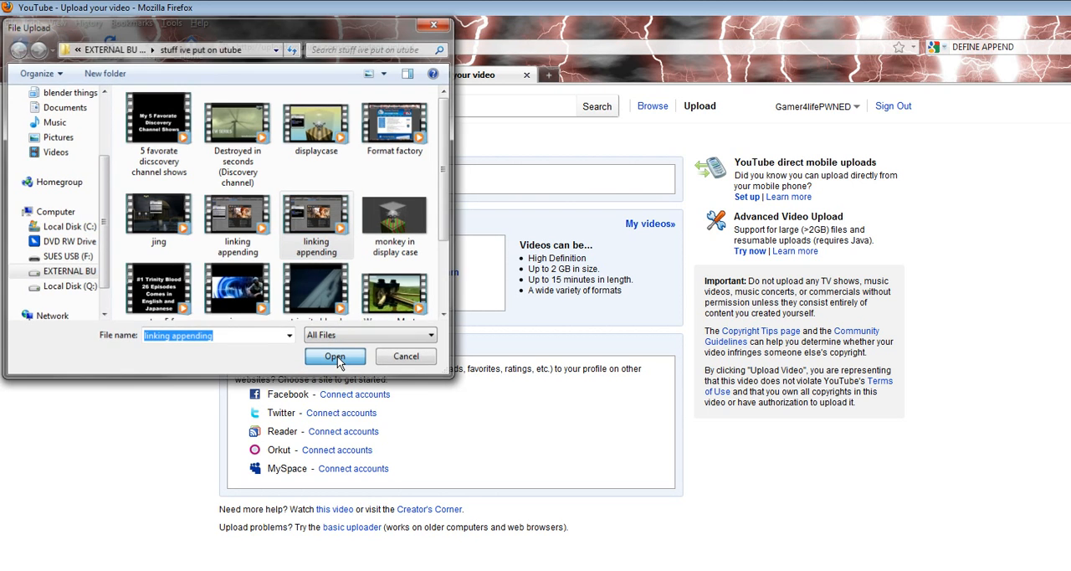
{"action": "left_click", "coordinate": [335, 356]}
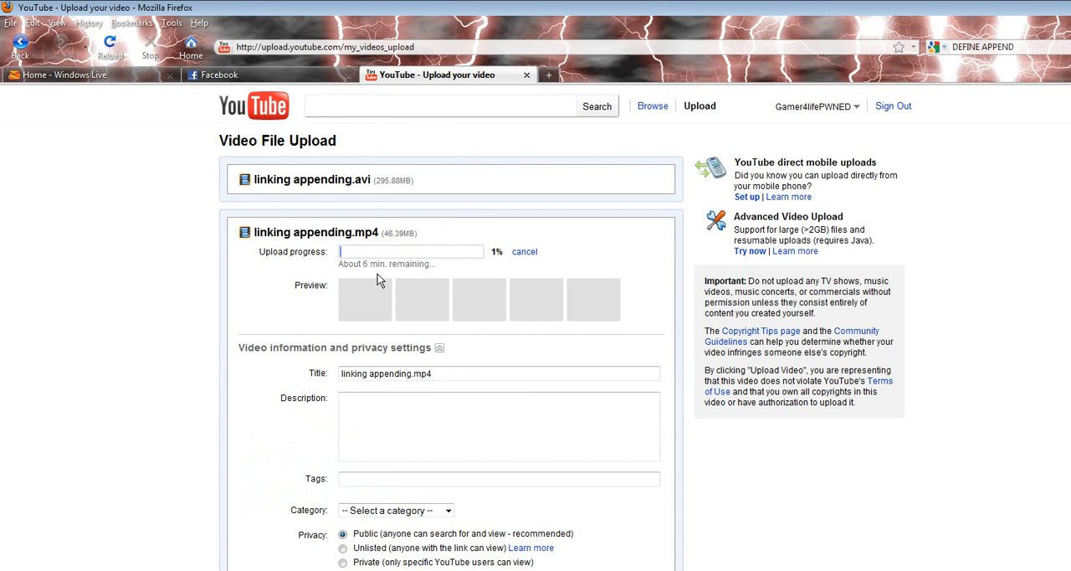
{"action": "mouse_move", "coordinate": [371, 277]}
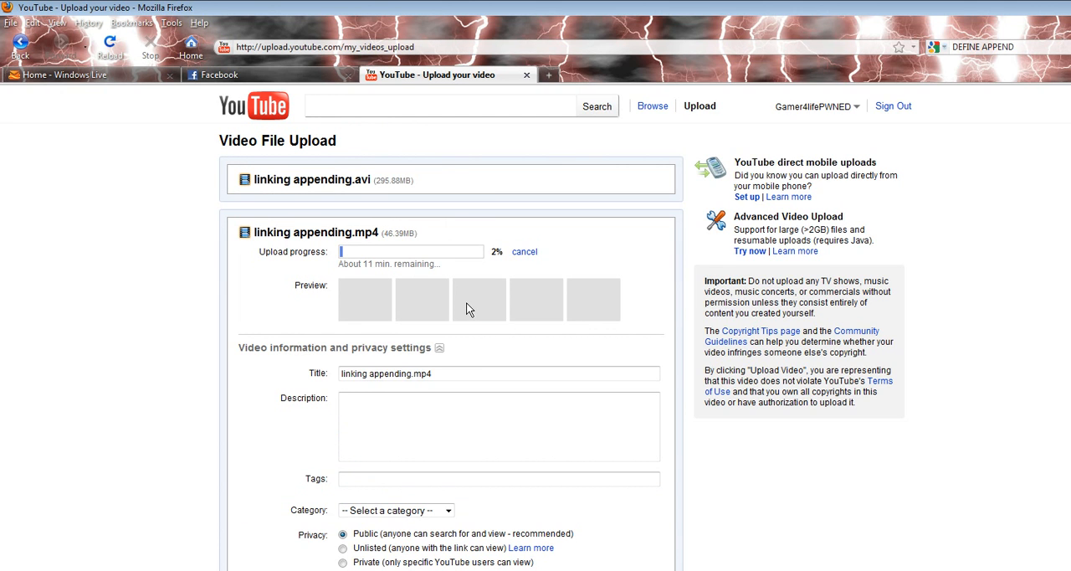
{"action": "mouse_move", "coordinate": [388, 279]}
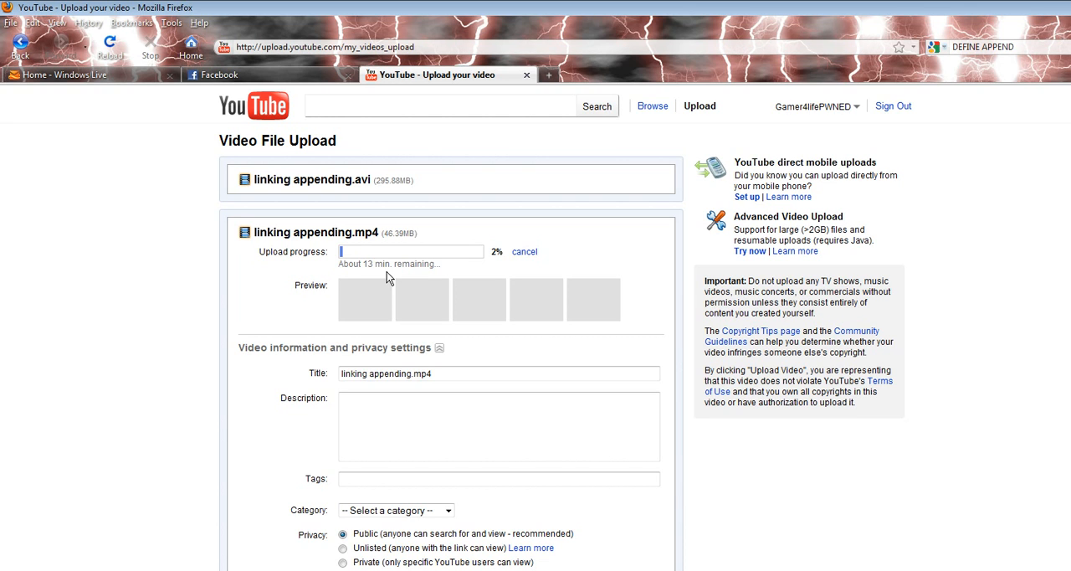
{"action": "mouse_move", "coordinate": [371, 276]}
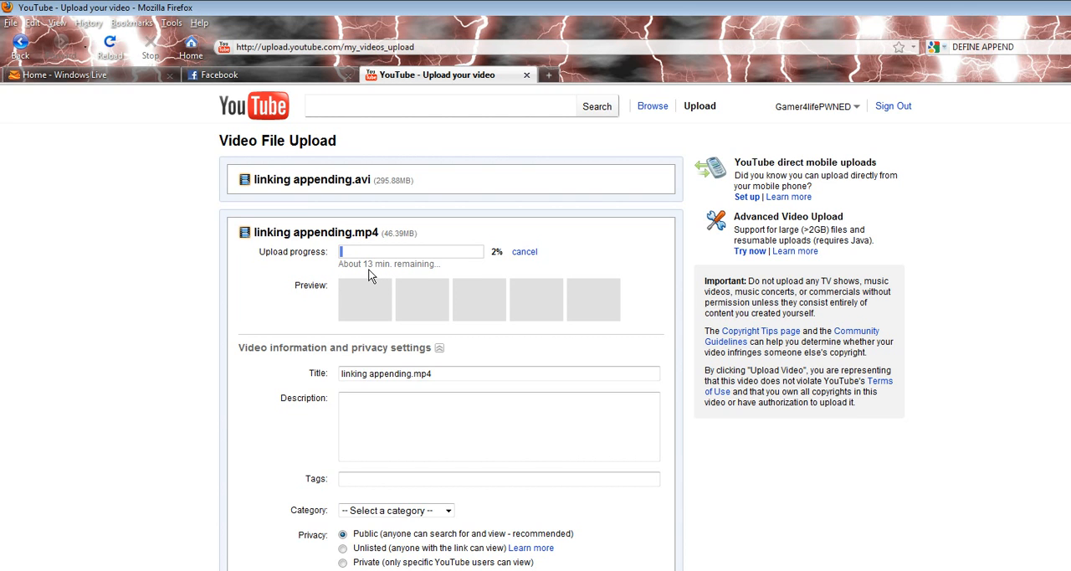
{"action": "mouse_move", "coordinate": [378, 276]}
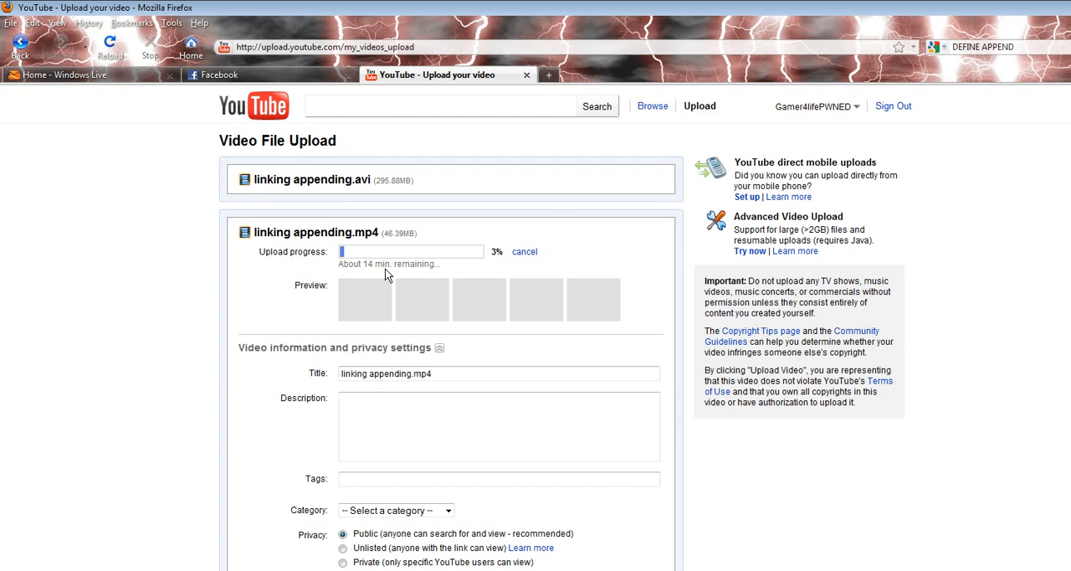
{"action": "mouse_move", "coordinate": [418, 274]}
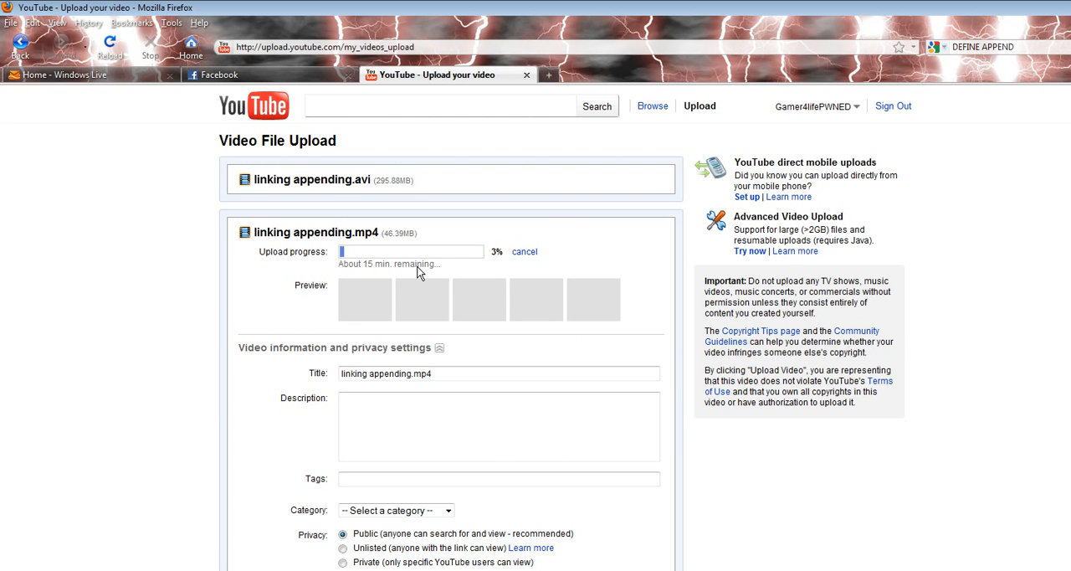
{"action": "mouse_move", "coordinate": [357, 271]}
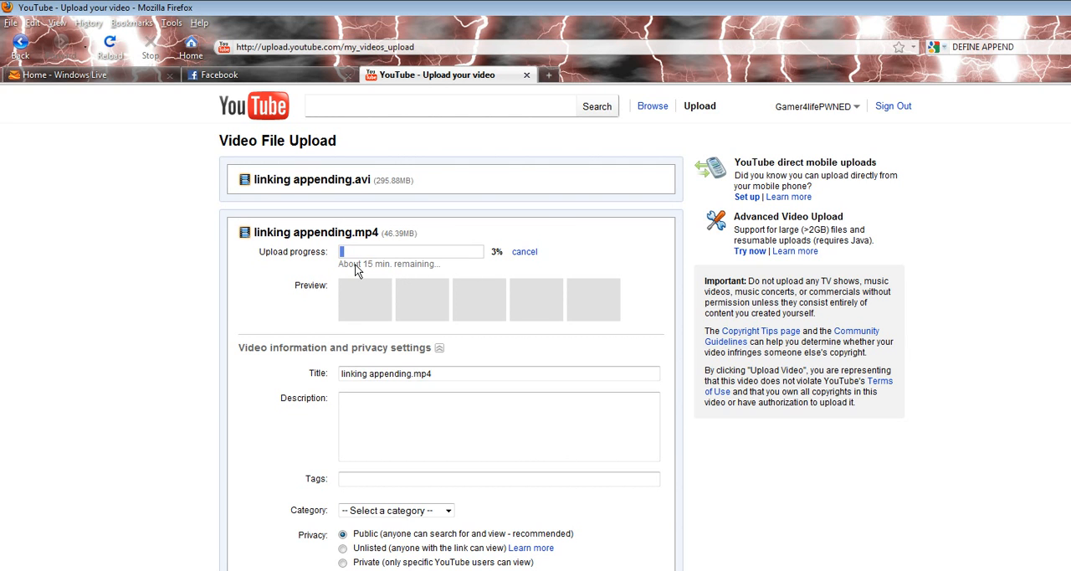
{"action": "mouse_move", "coordinate": [394, 270]}
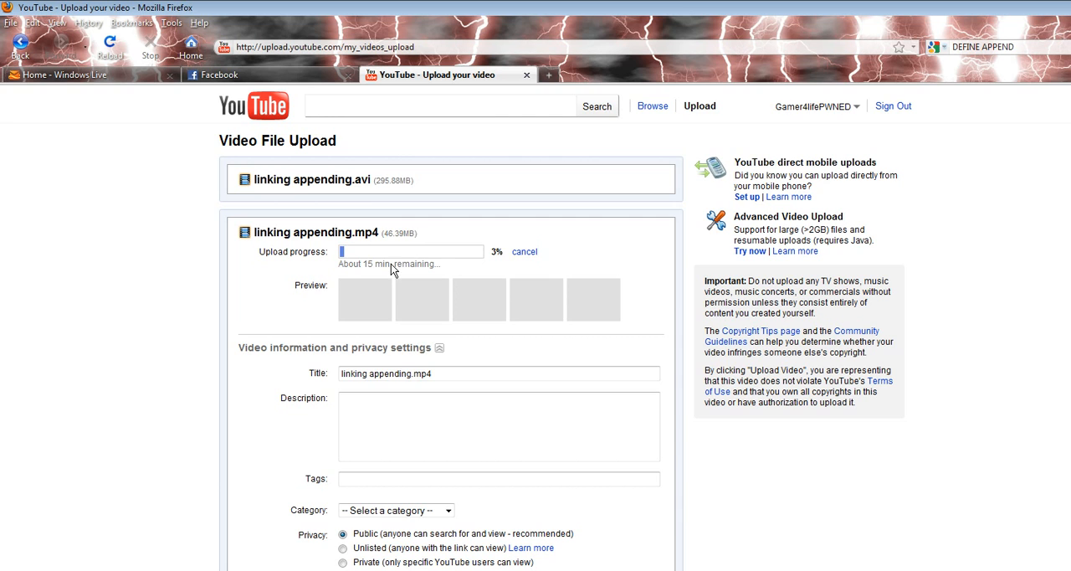
{"action": "mouse_move", "coordinate": [410, 250]}
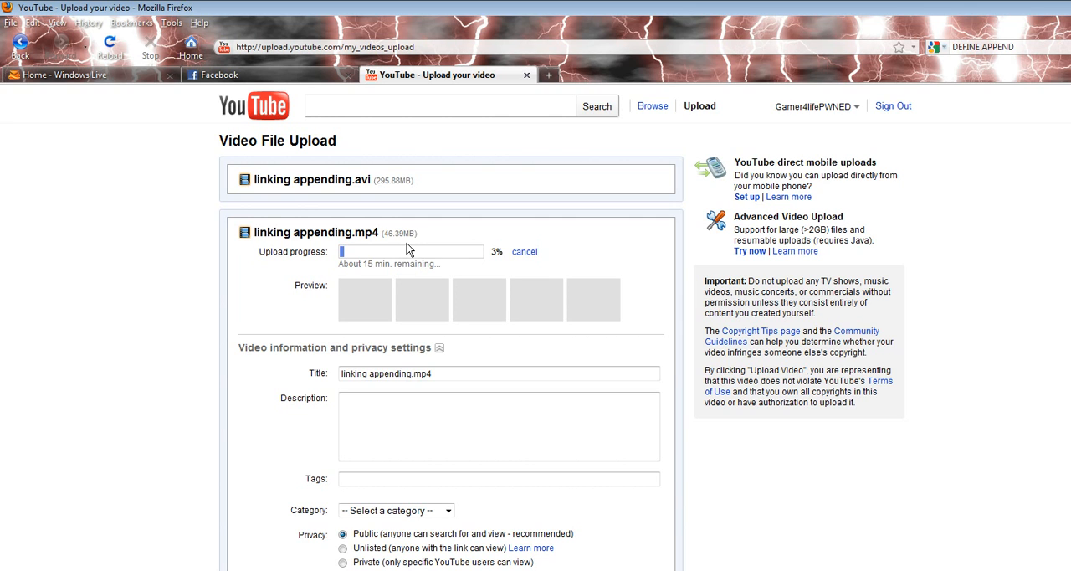
{"action": "mouse_move", "coordinate": [388, 189]}
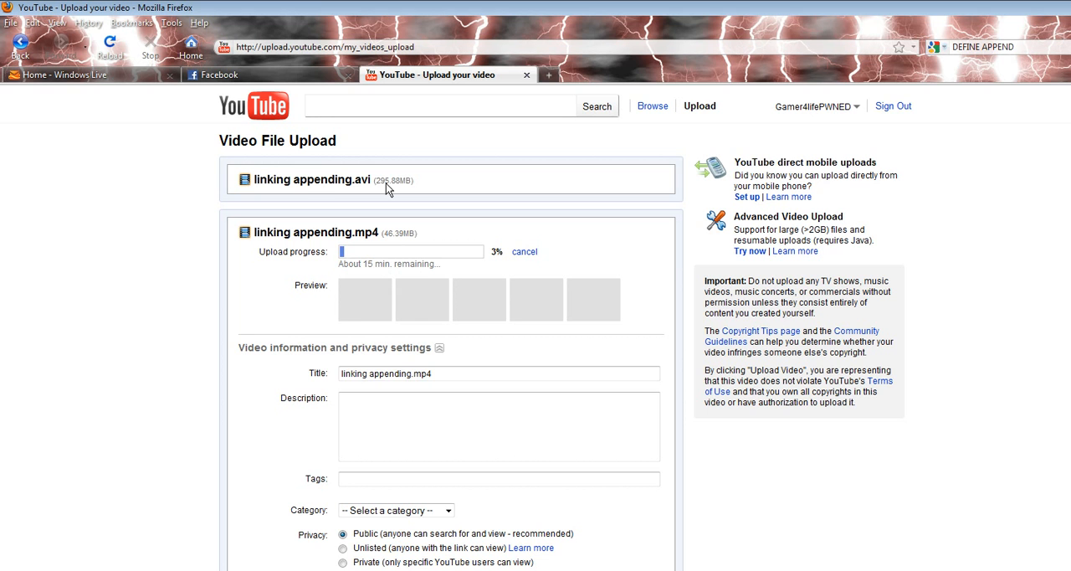
{"action": "mouse_move", "coordinate": [370, 269]}
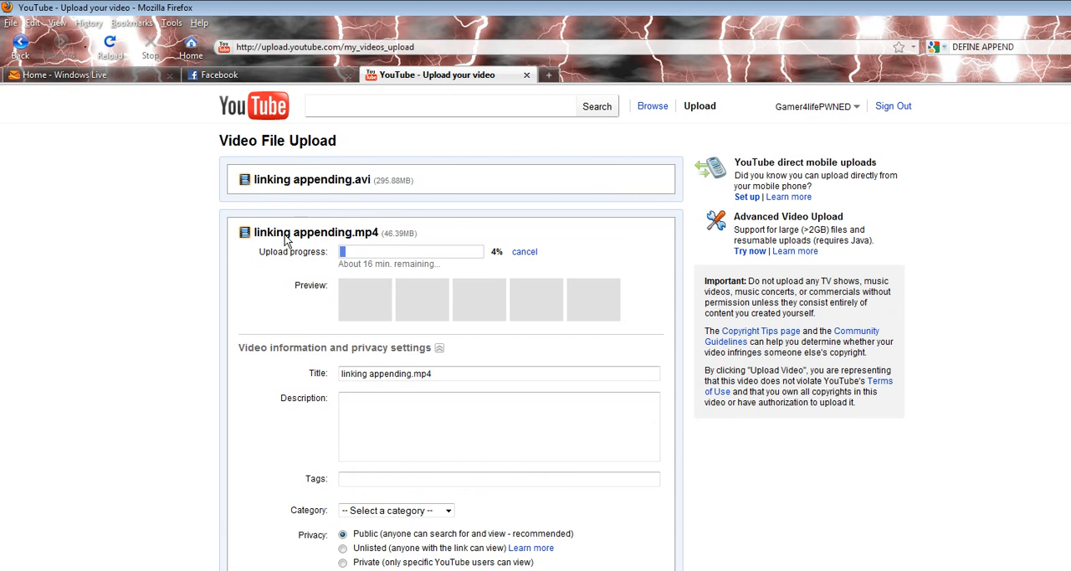
{"action": "mouse_move", "coordinate": [465, 243]}
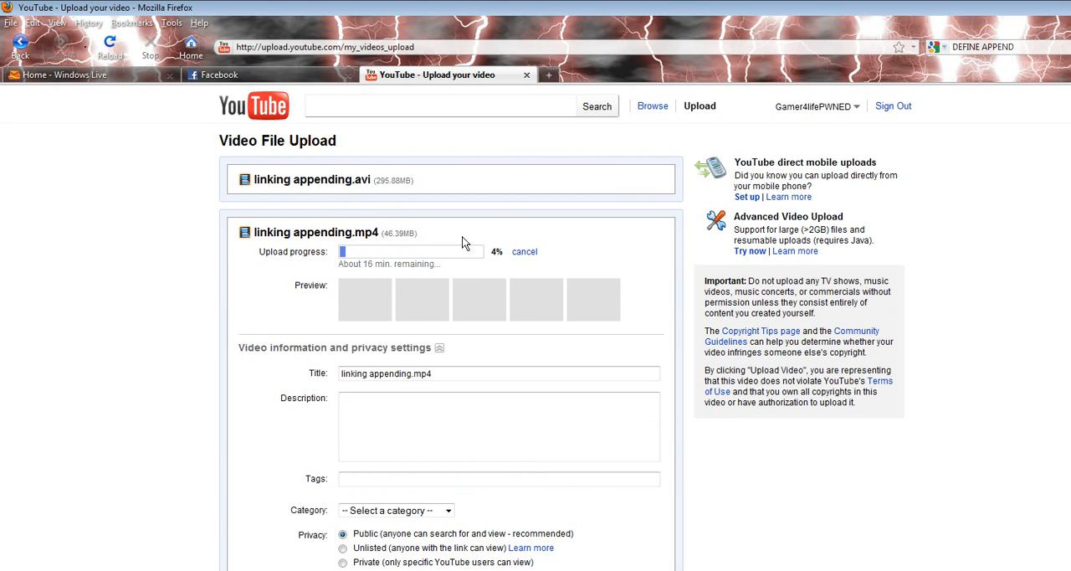